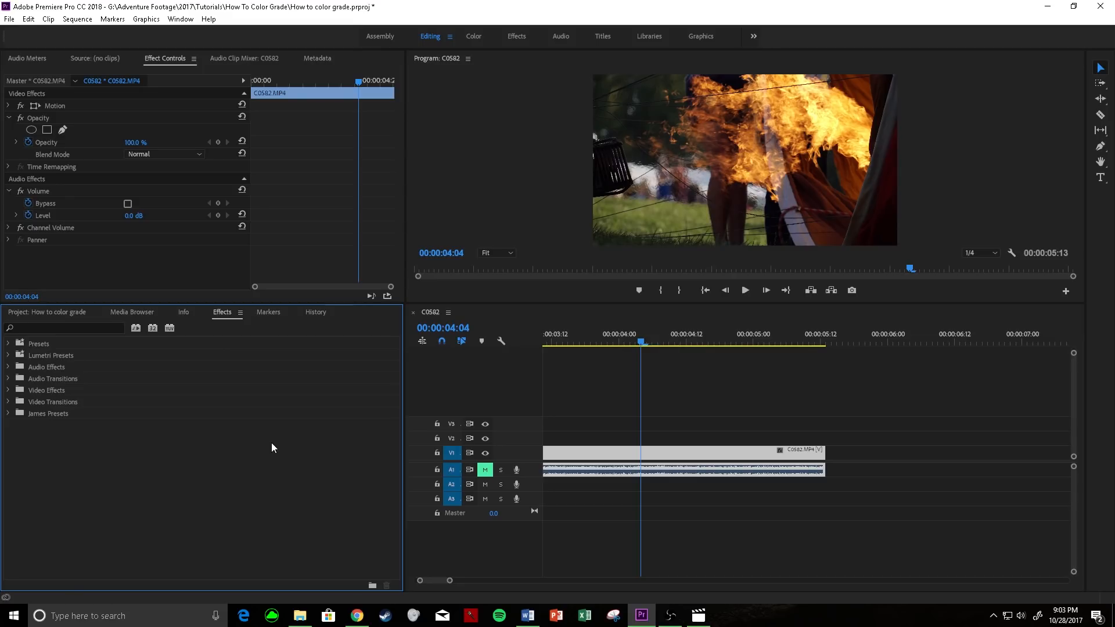
{"action": "mouse_move", "coordinate": [736, 177]}
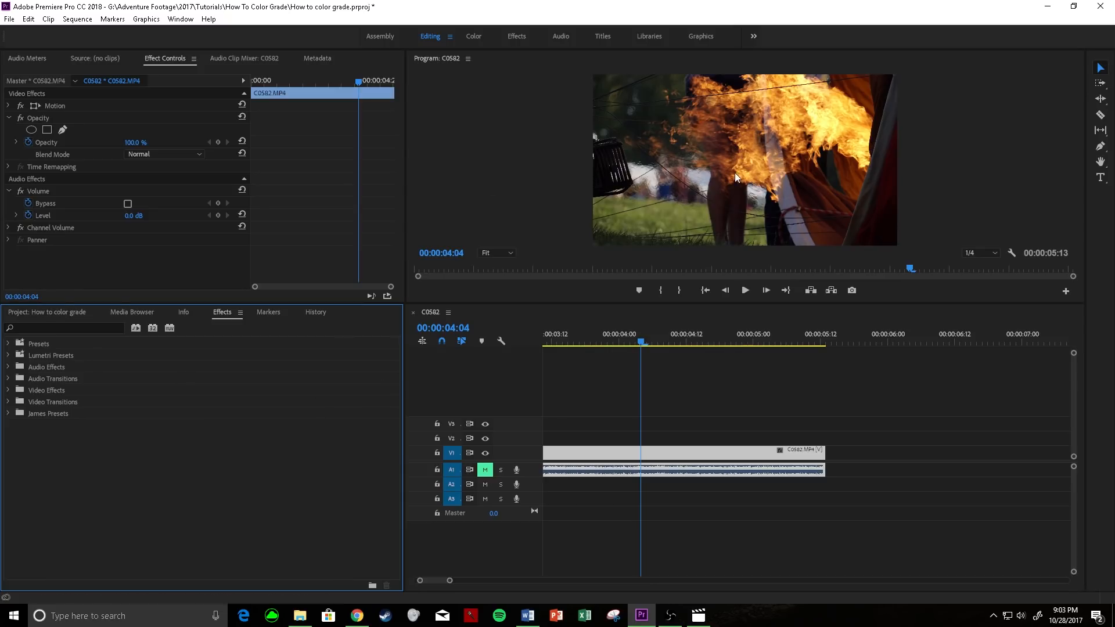
{"action": "mouse_move", "coordinate": [717, 135]}
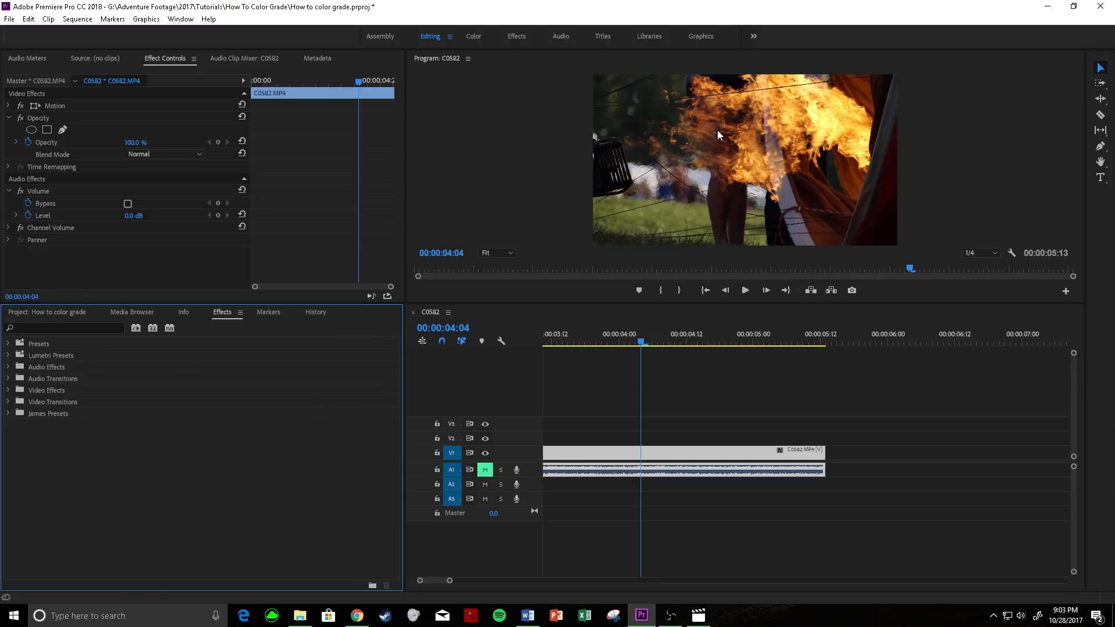
{"action": "mouse_move", "coordinate": [646, 167]}
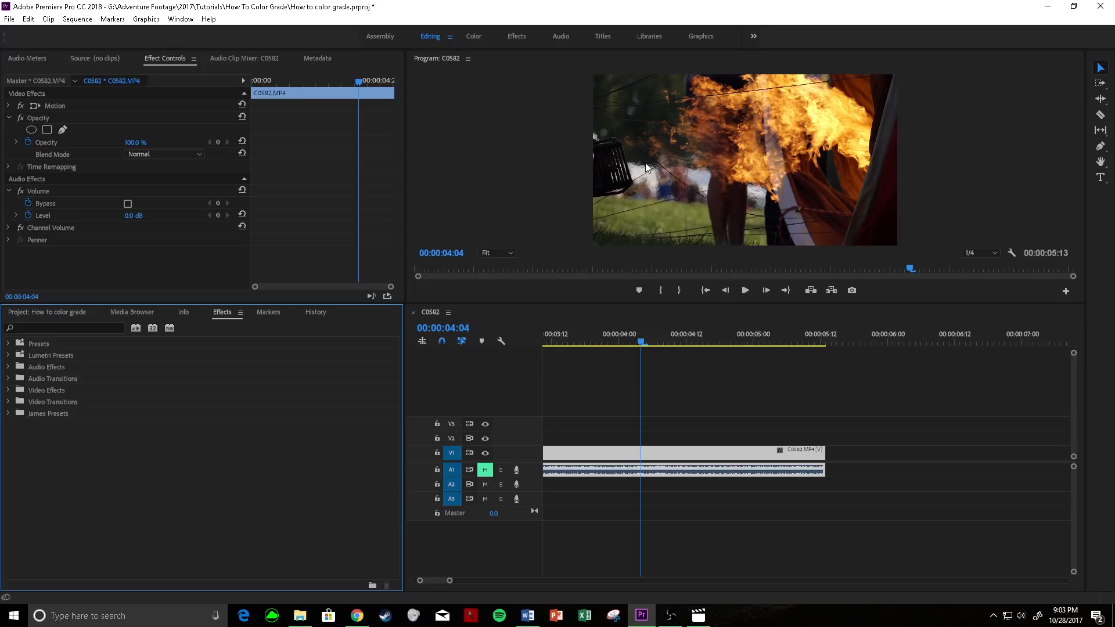
Search the Effects panel for 'lumetri' to locate the Lumetri Color effect.
{"action": "left_click", "coordinate": [63, 327]}
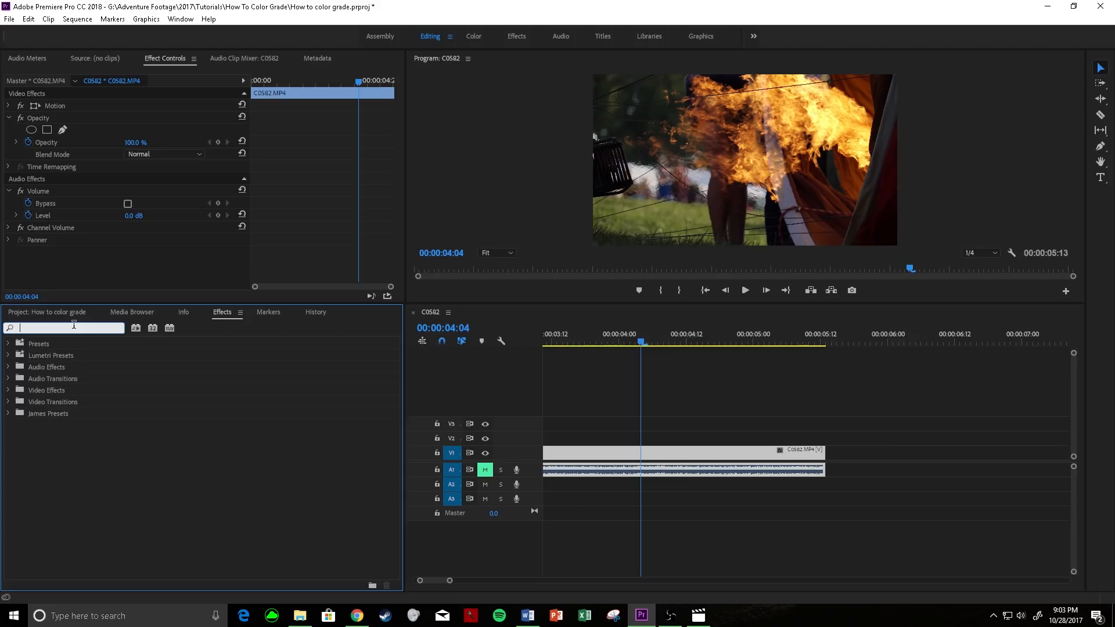
{"action": "type", "text": "lumetri col"}
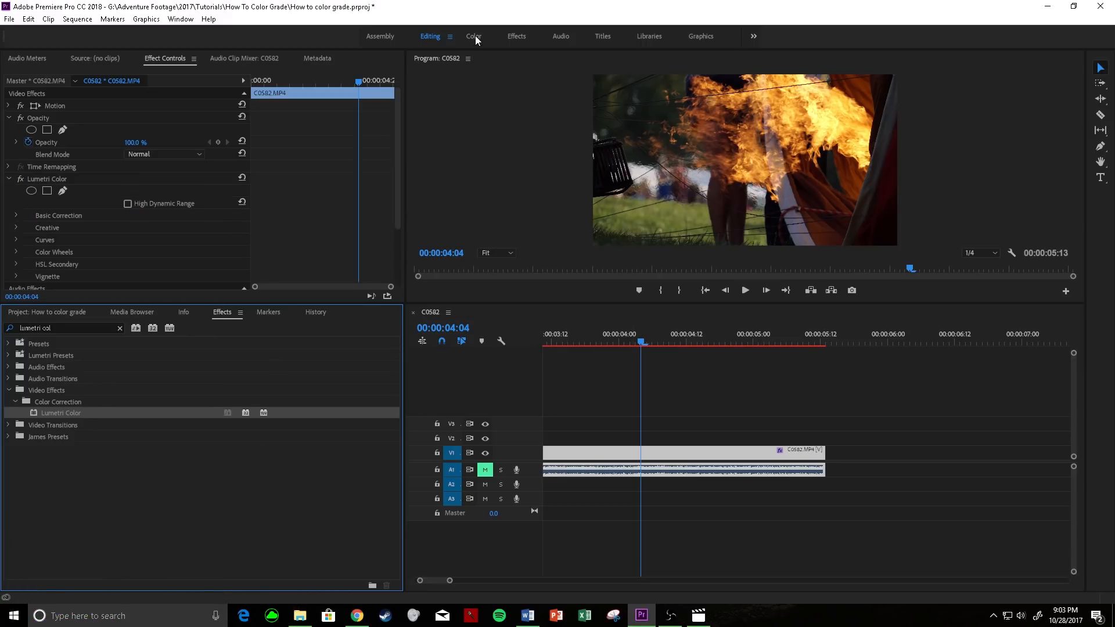
Switch to the Color workspace and show the Lumetri Scopes with only Parade (RGB).
{"action": "left_click", "coordinate": [472, 36]}
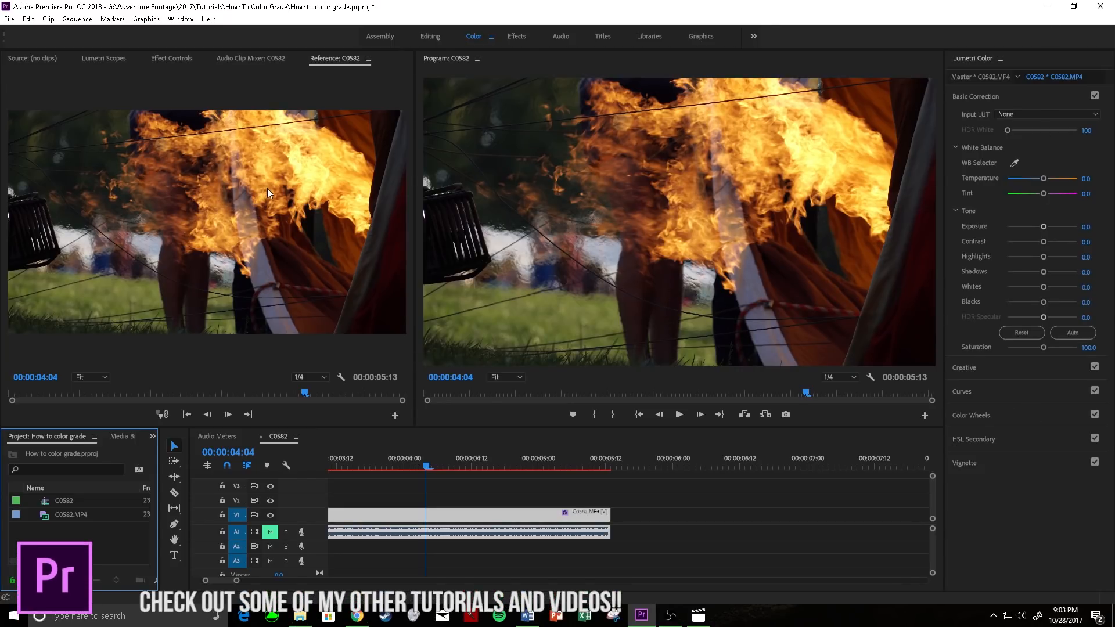
{"action": "left_click", "coordinate": [104, 58]}
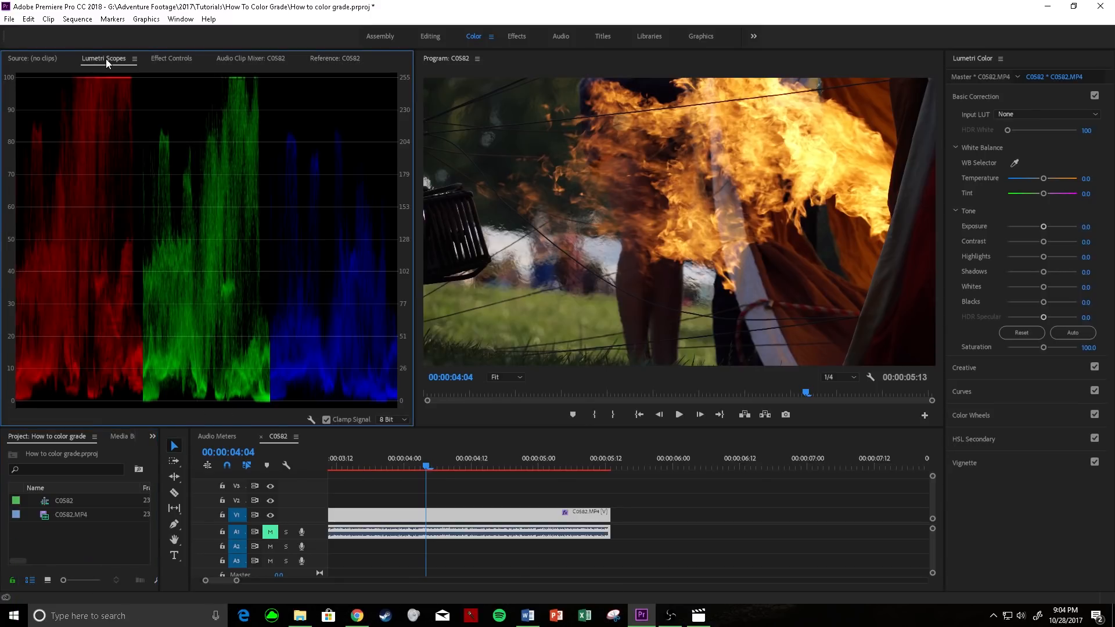
{"action": "mouse_move", "coordinate": [200, 166]}
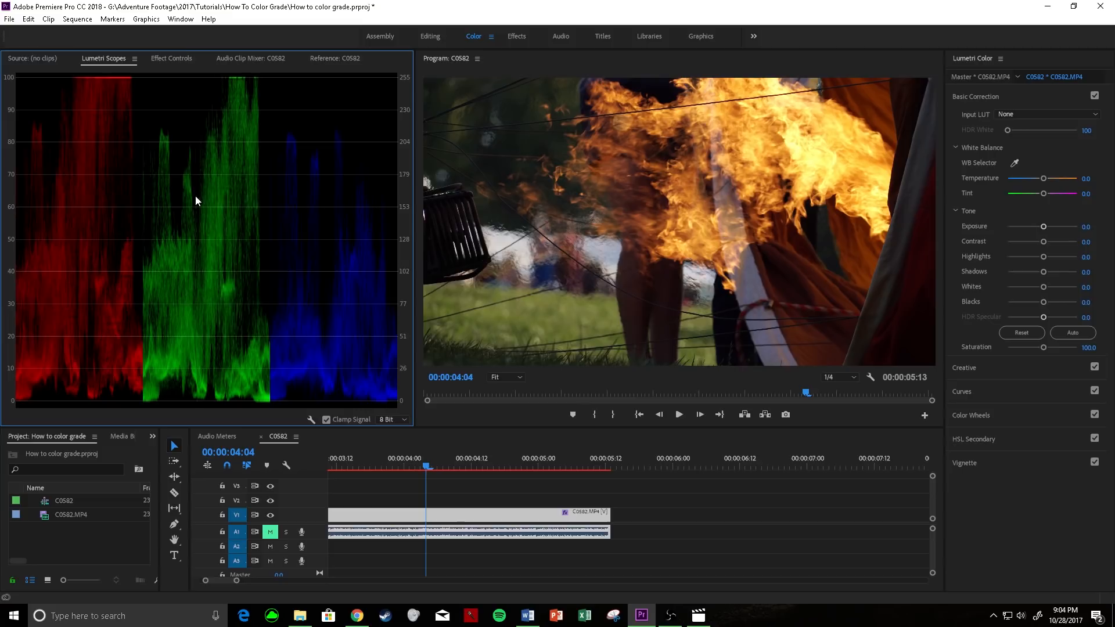
{"action": "right_click", "coordinate": [197, 201]}
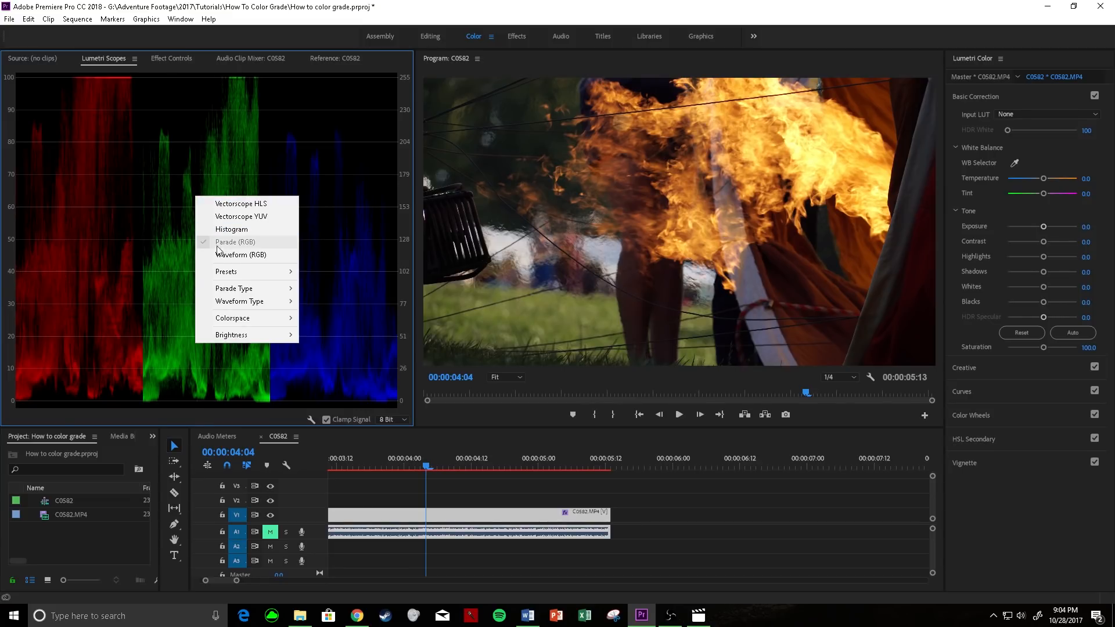
{"action": "mouse_move", "coordinate": [224, 243]}
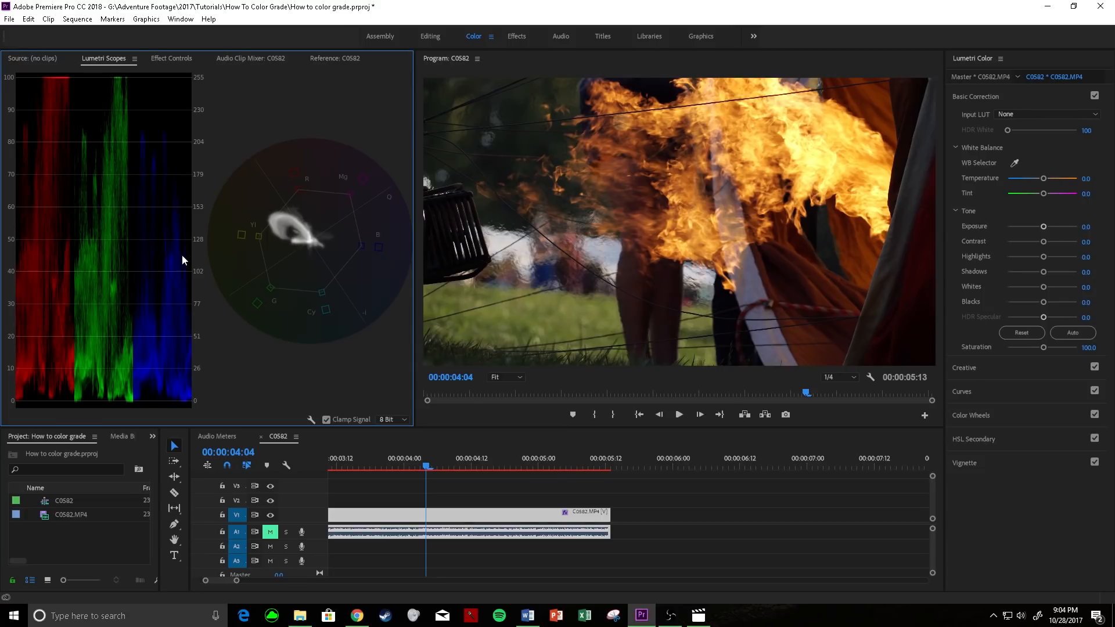
{"action": "mouse_move", "coordinate": [201, 242]}
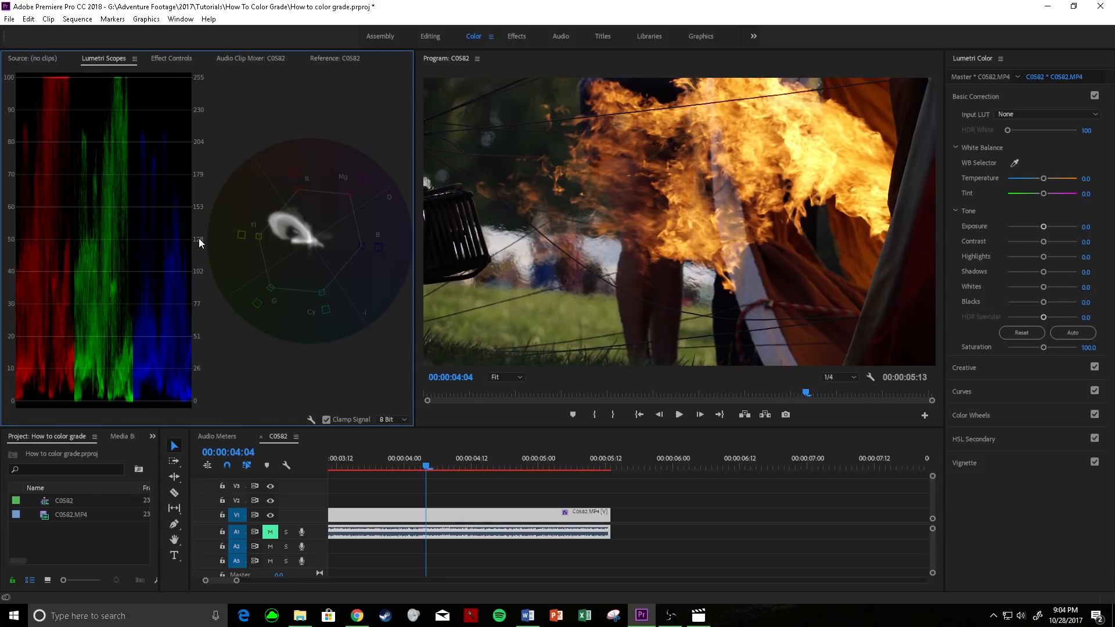
{"action": "mouse_move", "coordinate": [126, 263]}
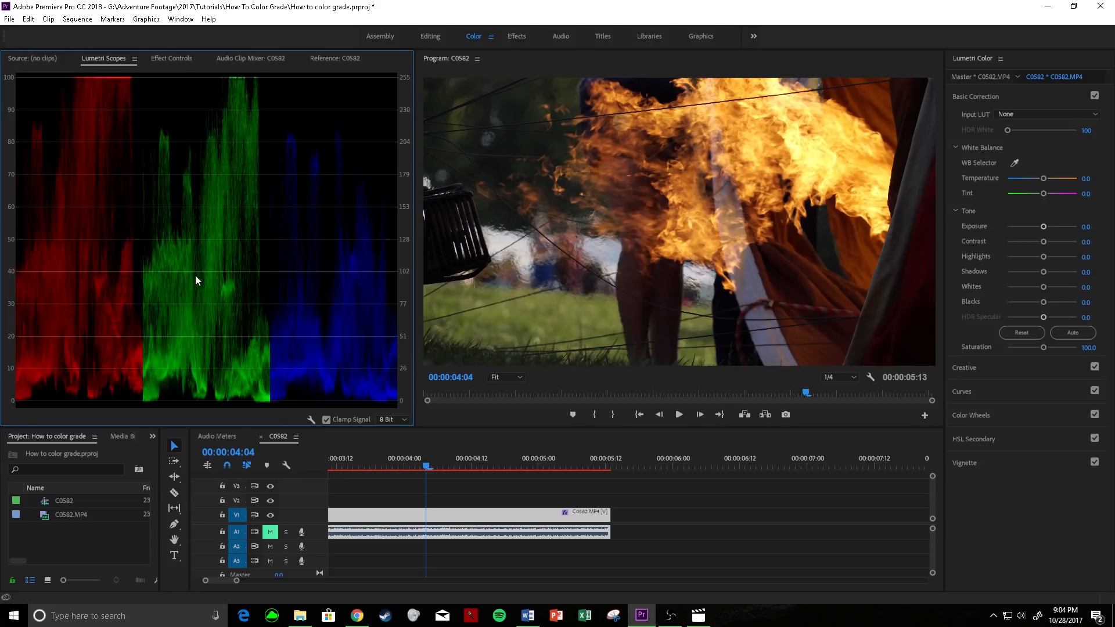
{"action": "mouse_move", "coordinate": [230, 299]}
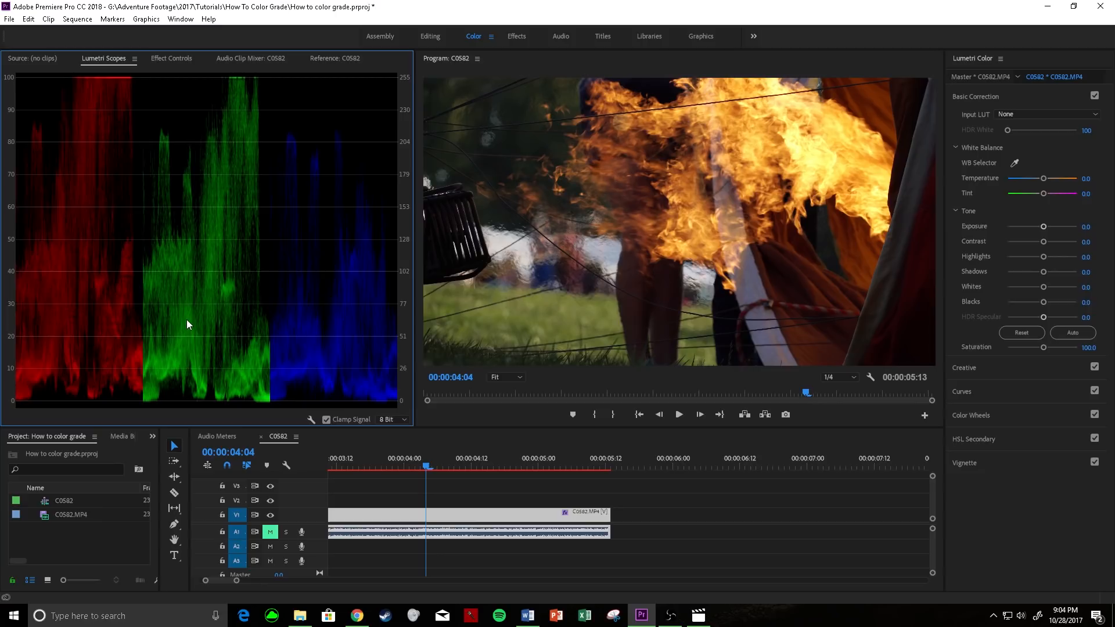
{"action": "mouse_move", "coordinate": [221, 318]}
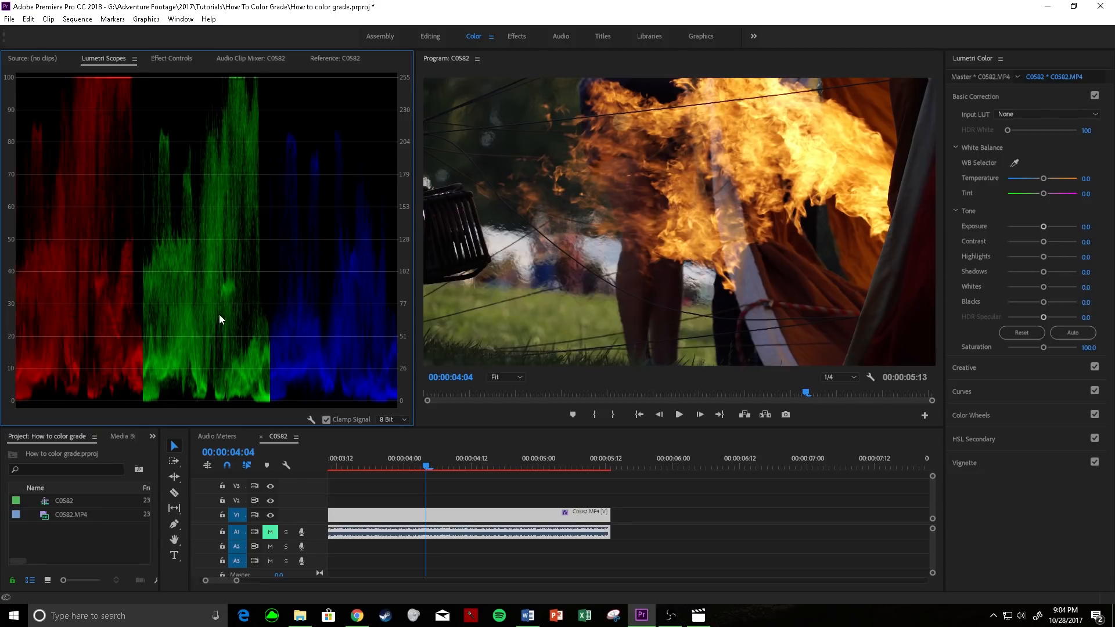
{"action": "mouse_move", "coordinate": [56, 242]}
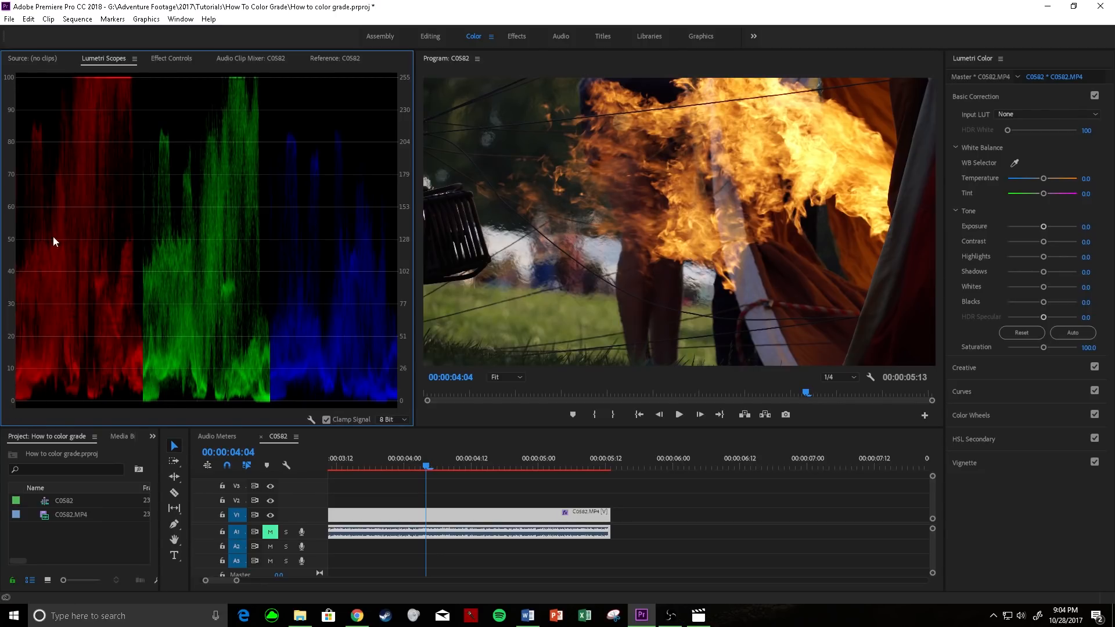
{"action": "mouse_move", "coordinate": [30, 411]}
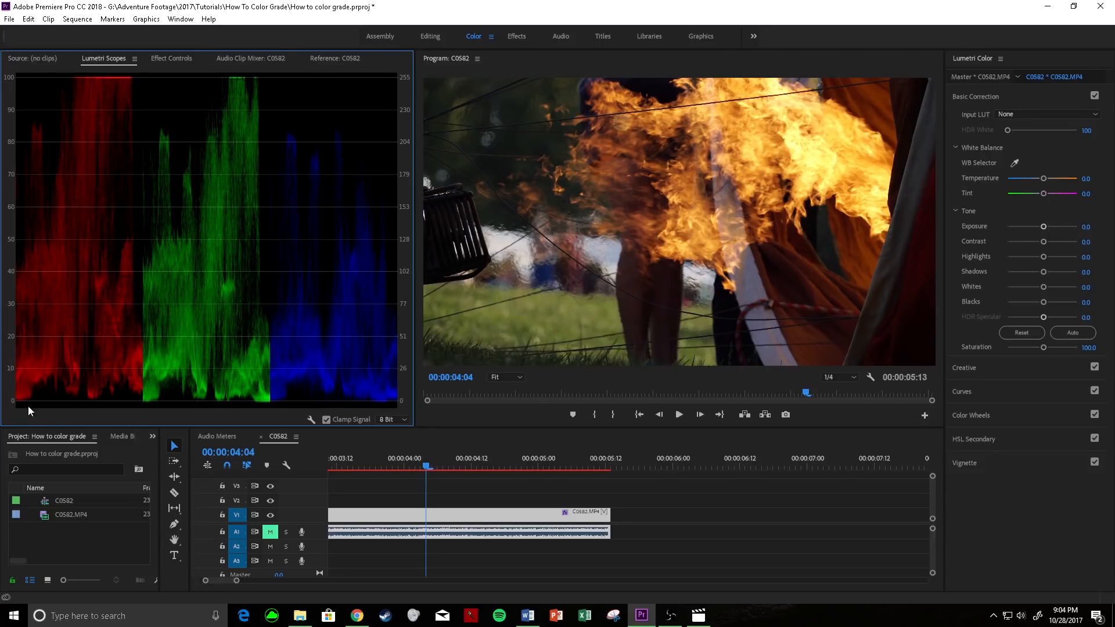
{"action": "mouse_move", "coordinate": [76, 407]}
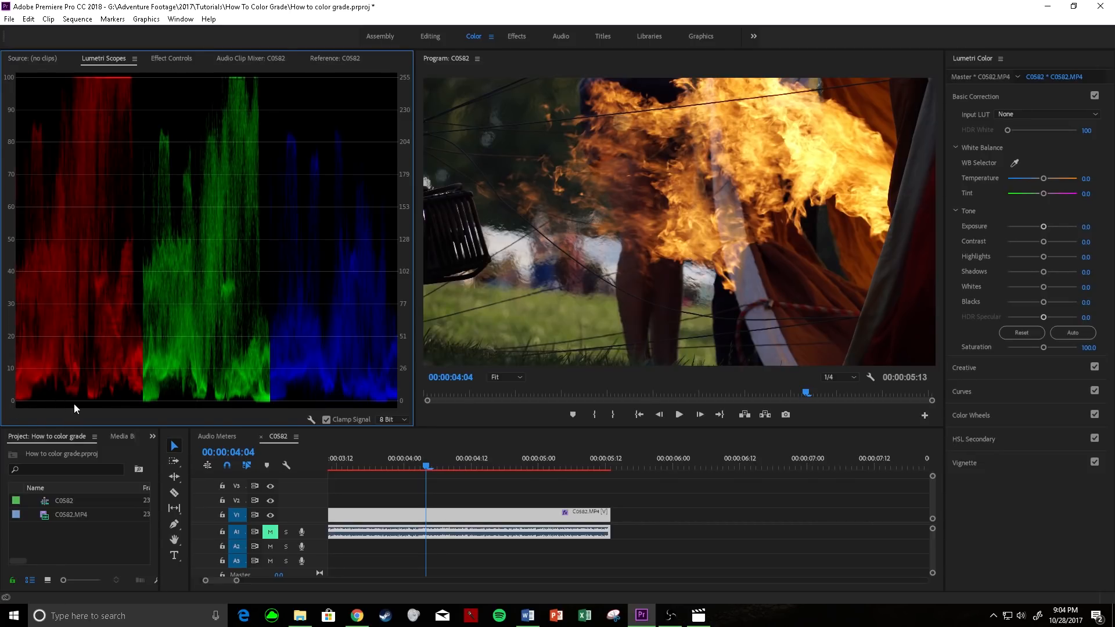
{"action": "mouse_move", "coordinate": [52, 80]}
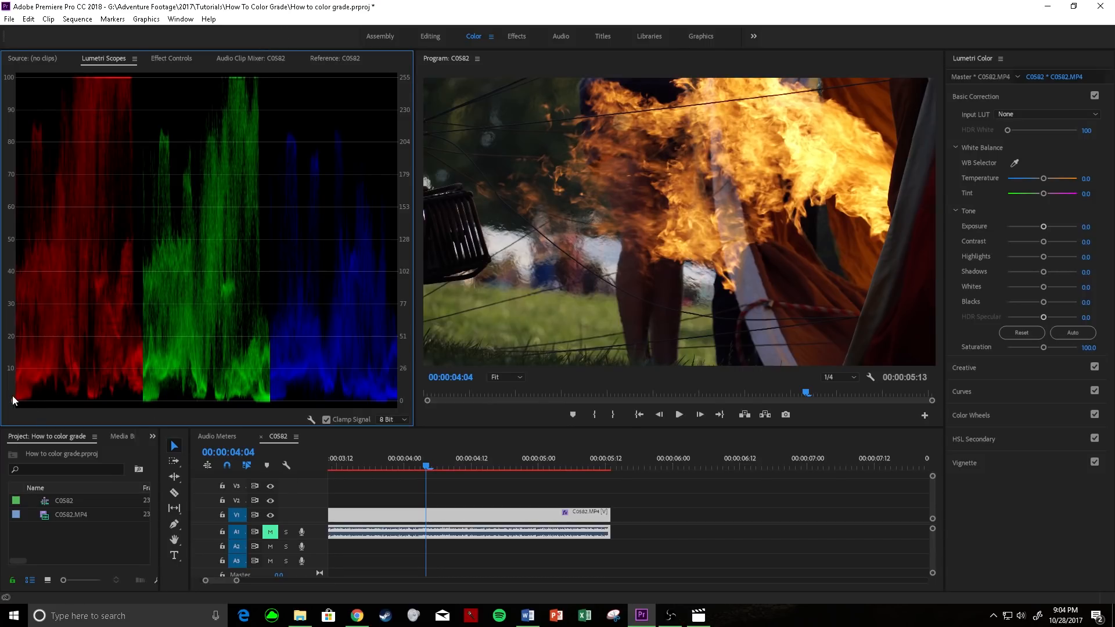
{"action": "mouse_move", "coordinate": [21, 400]}
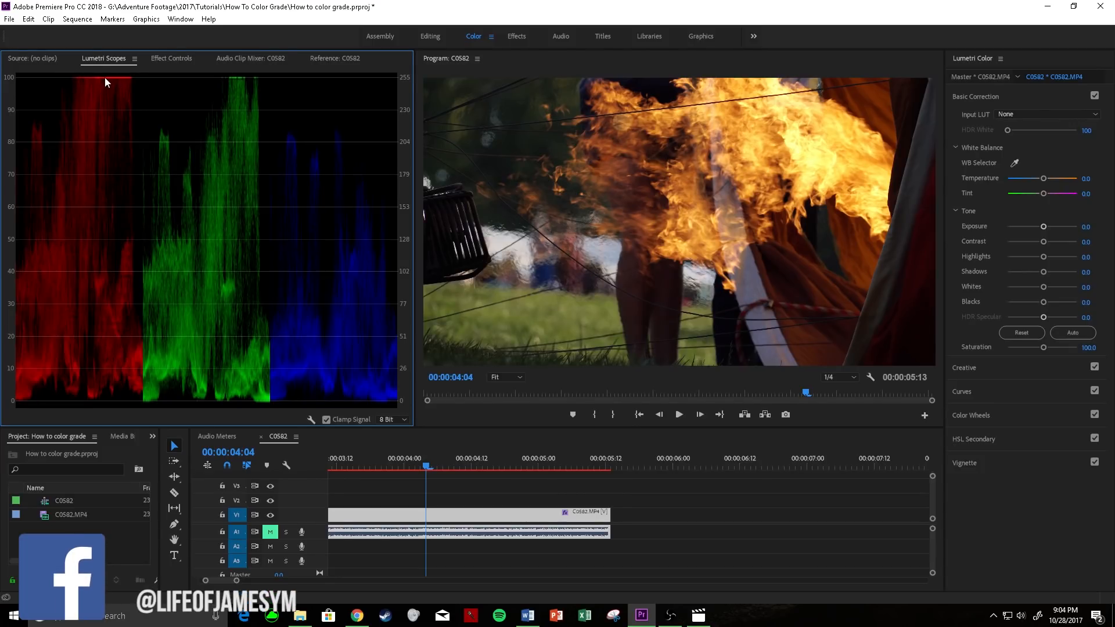
{"action": "mouse_move", "coordinate": [824, 161]}
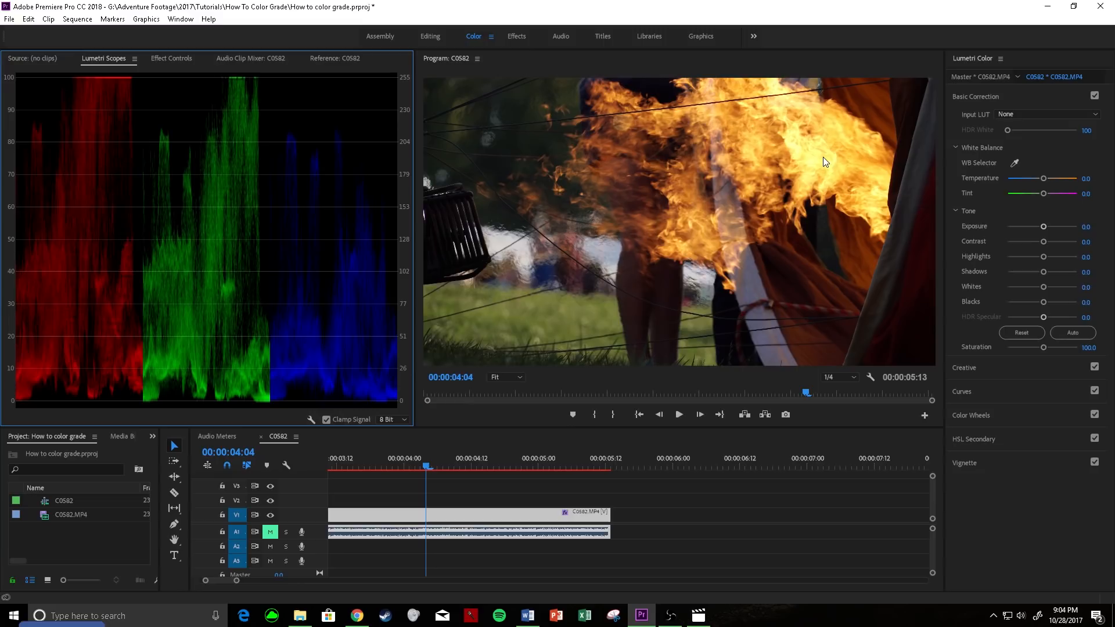
{"action": "mouse_move", "coordinate": [23, 401]}
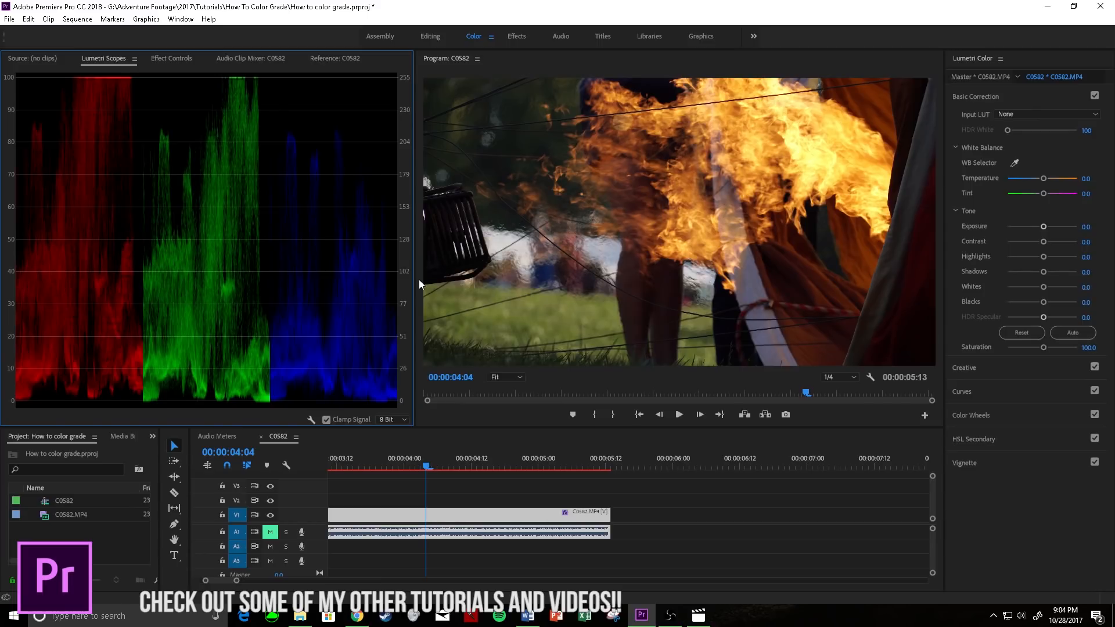
{"action": "mouse_move", "coordinate": [197, 328]}
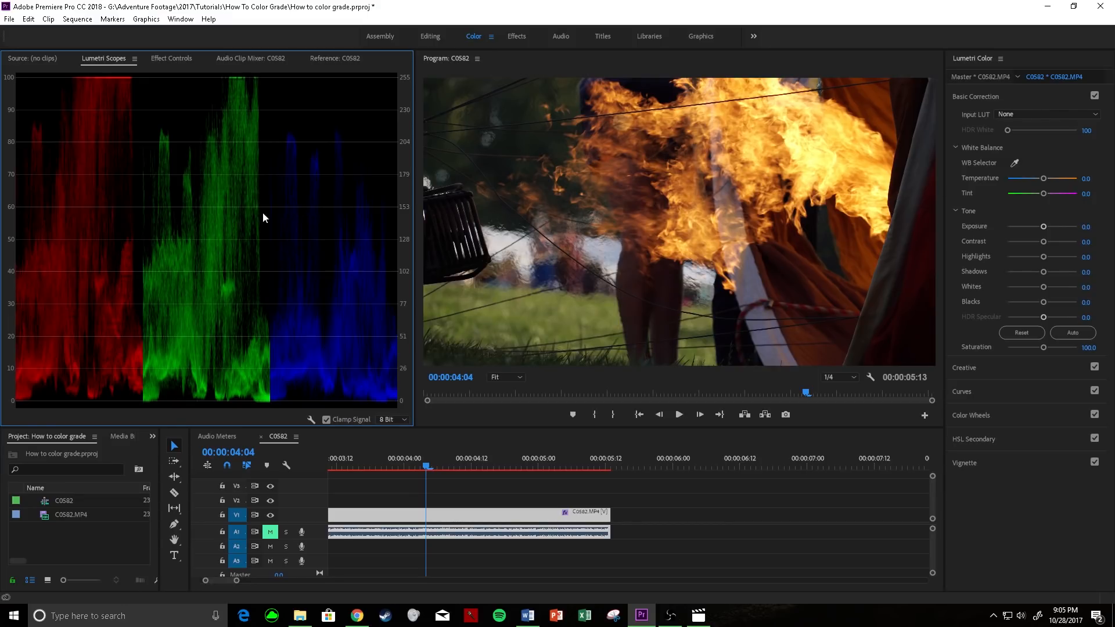
{"action": "mouse_move", "coordinate": [130, 82]}
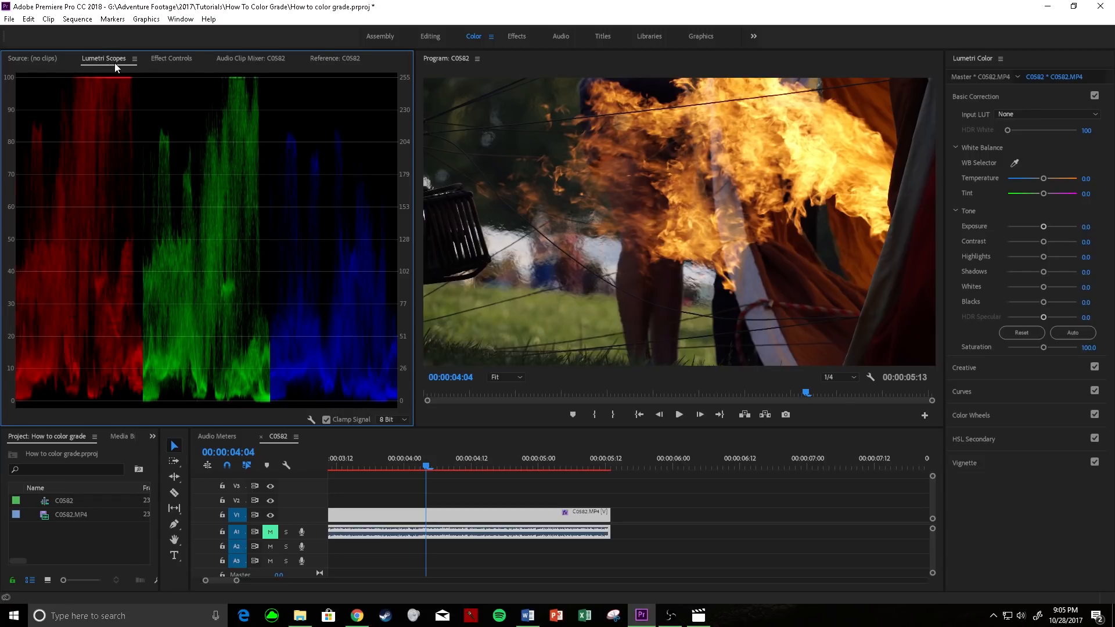
{"action": "mouse_move", "coordinate": [39, 407]}
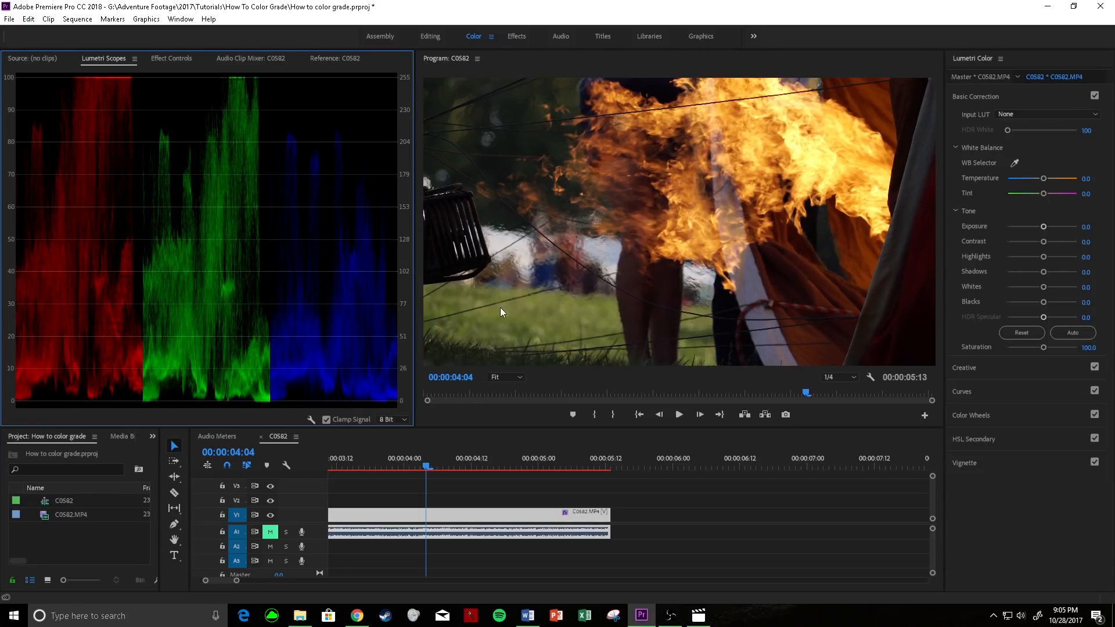
{"action": "mouse_move", "coordinate": [442, 254]}
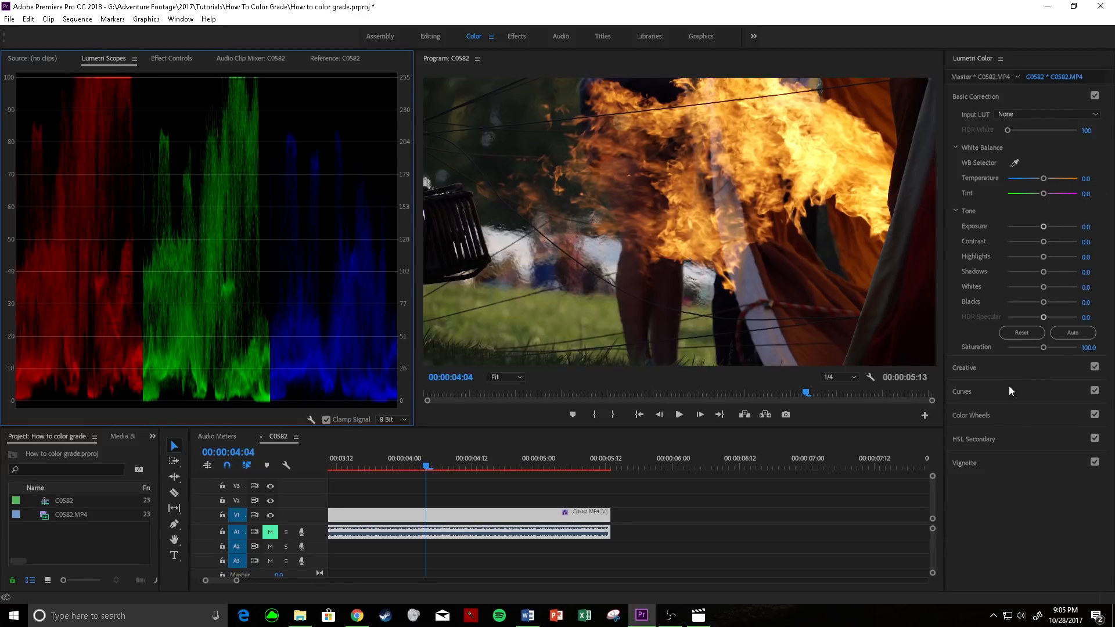
Expand RGB Curves and place control points on the red, green and blue channel curves.
{"action": "left_click", "coordinate": [962, 144]}
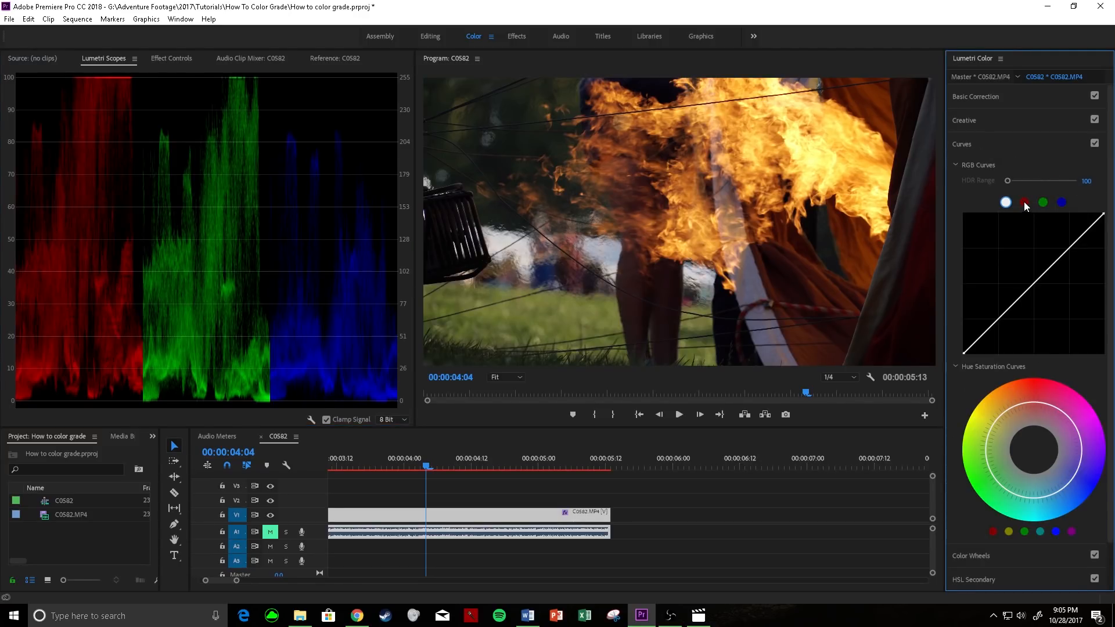
{"action": "left_click", "coordinate": [1024, 202]}
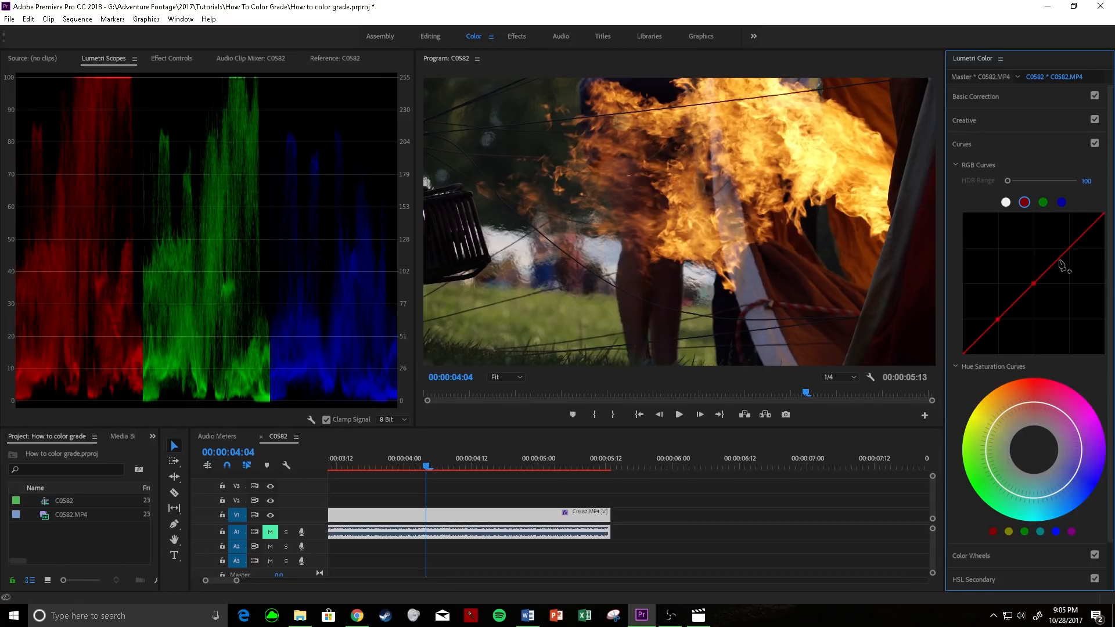
{"action": "left_click", "coordinate": [1043, 202]}
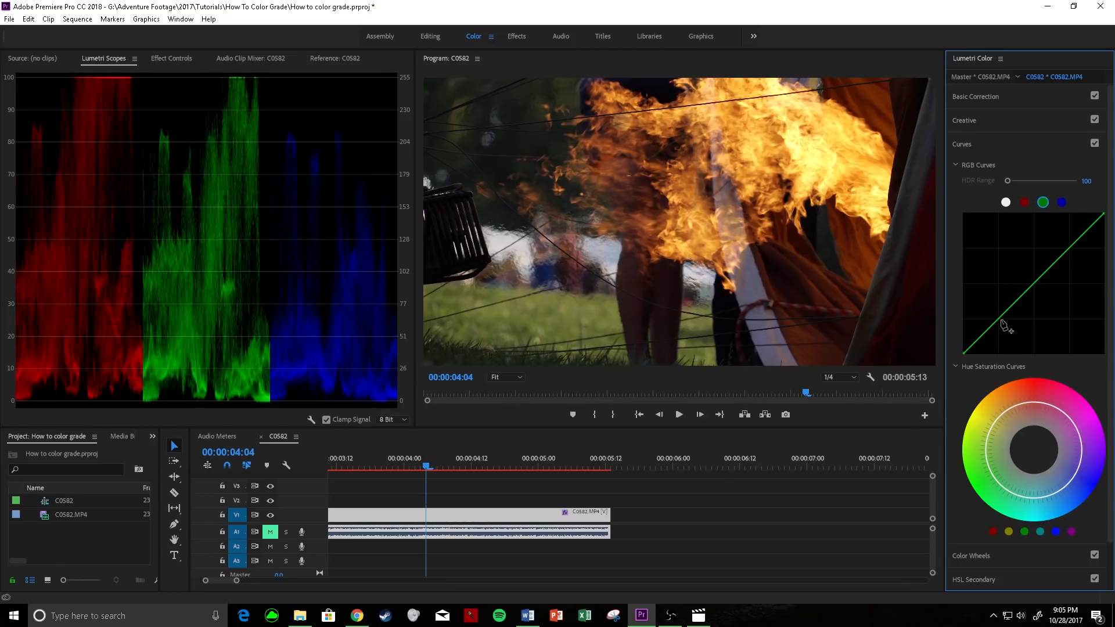
{"action": "left_click", "coordinate": [998, 319]}
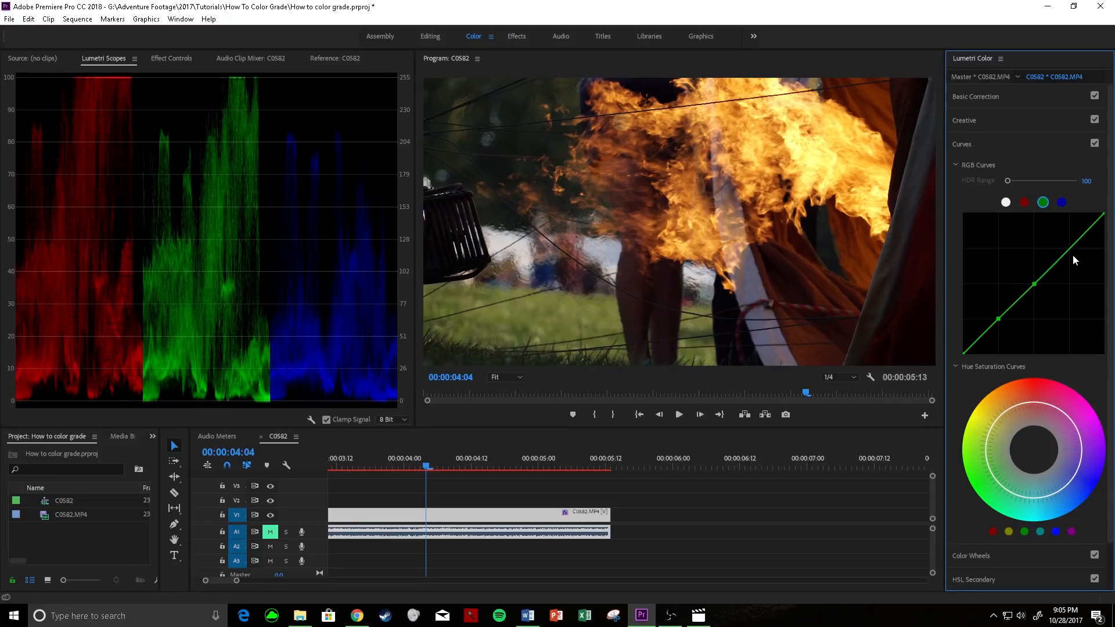
{"action": "left_click", "coordinate": [1061, 202]}
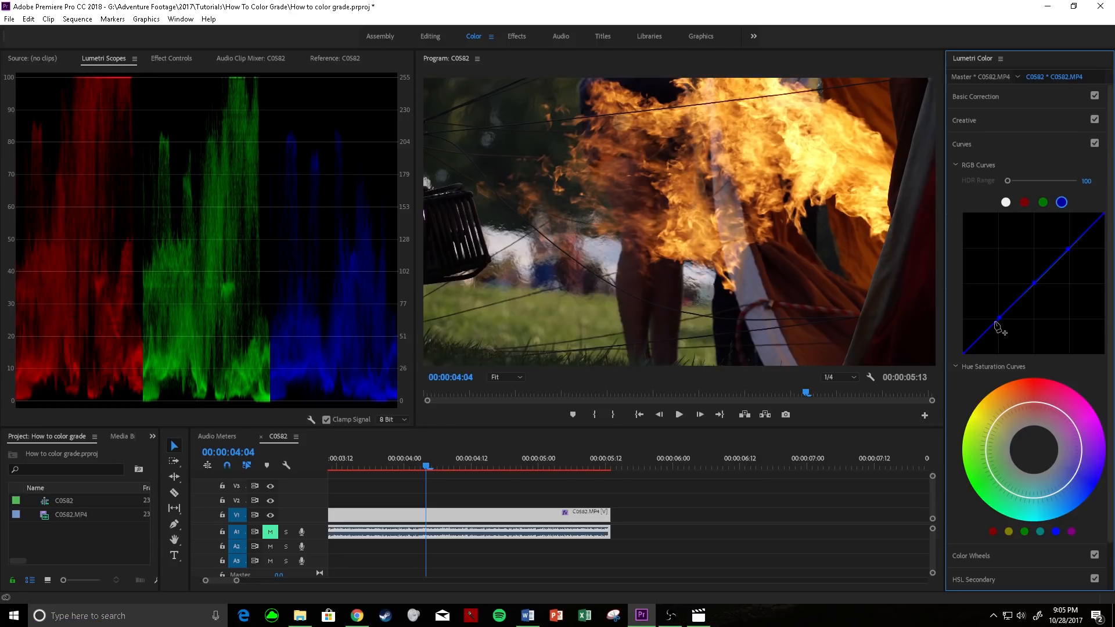
{"action": "mouse_move", "coordinate": [1031, 298]}
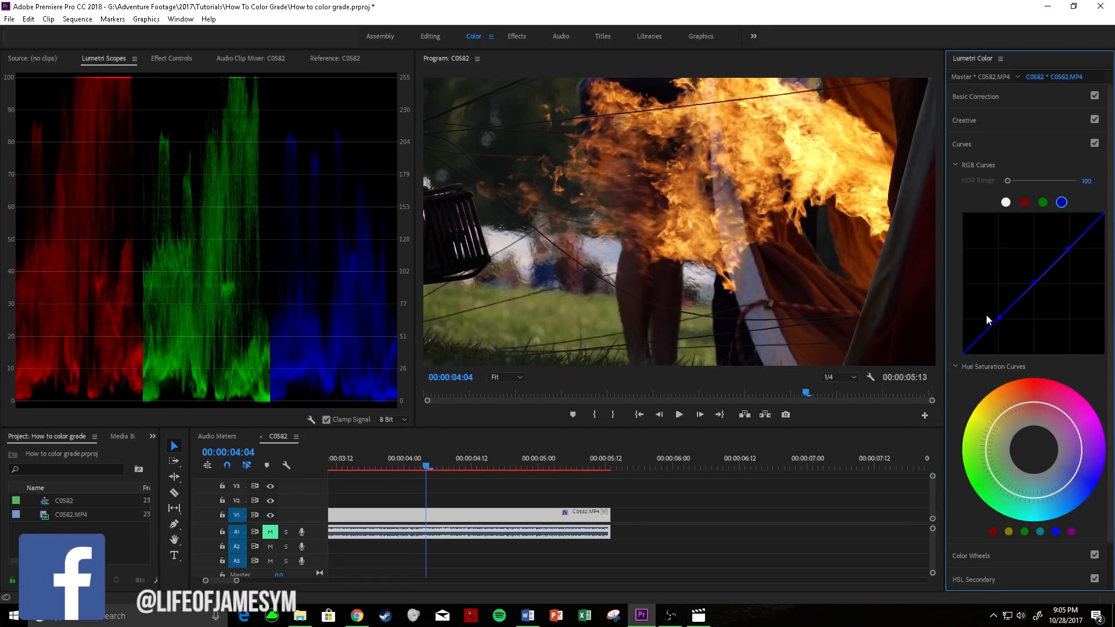
Lower the red curve's top point so red highlights drop in the parade, then move to green.
{"action": "left_click_drag", "start_coordinate": [987, 321], "coordinate": [1101, 223]}
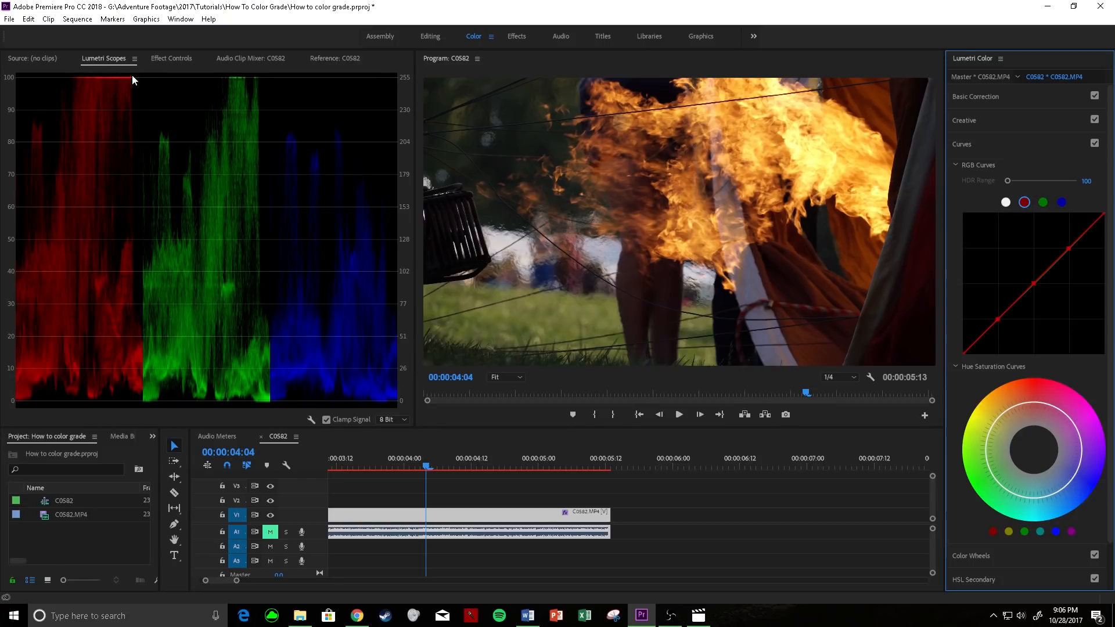
{"action": "mouse_move", "coordinate": [1107, 219]}
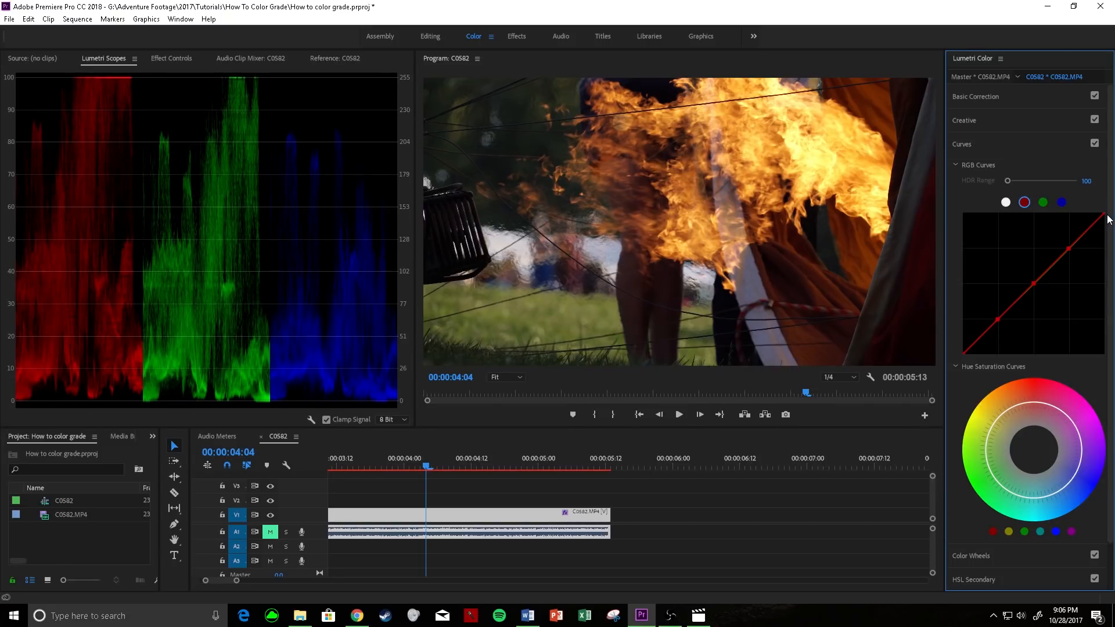
{"action": "left_click_drag", "start_coordinate": [1101, 219], "coordinate": [1101, 226]}
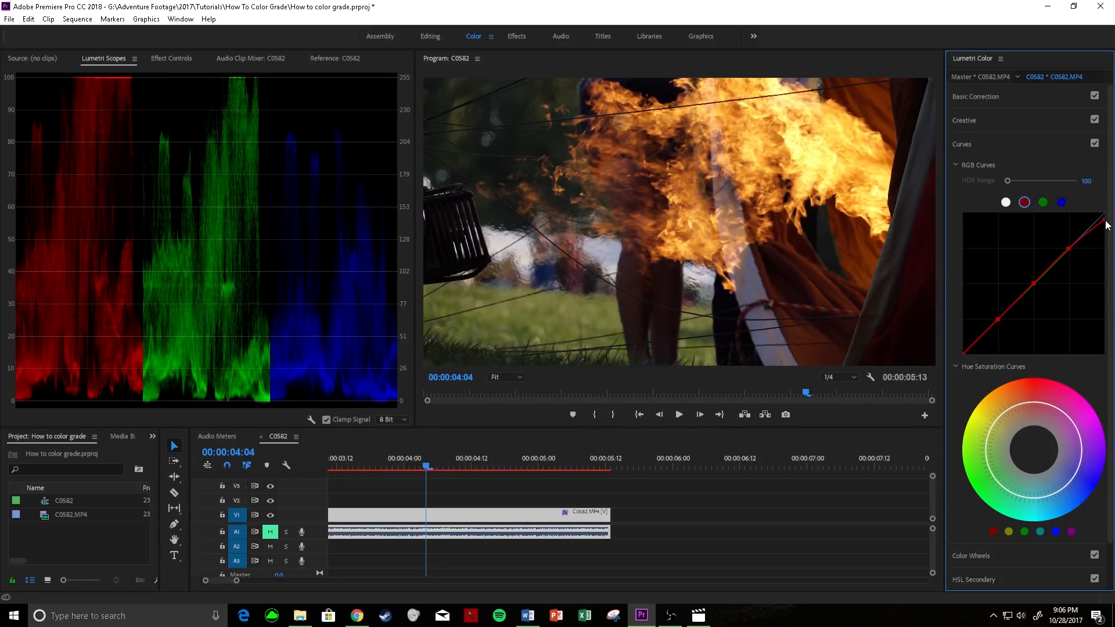
{"action": "left_click_drag", "start_coordinate": [1097, 226], "coordinate": [1097, 221]}
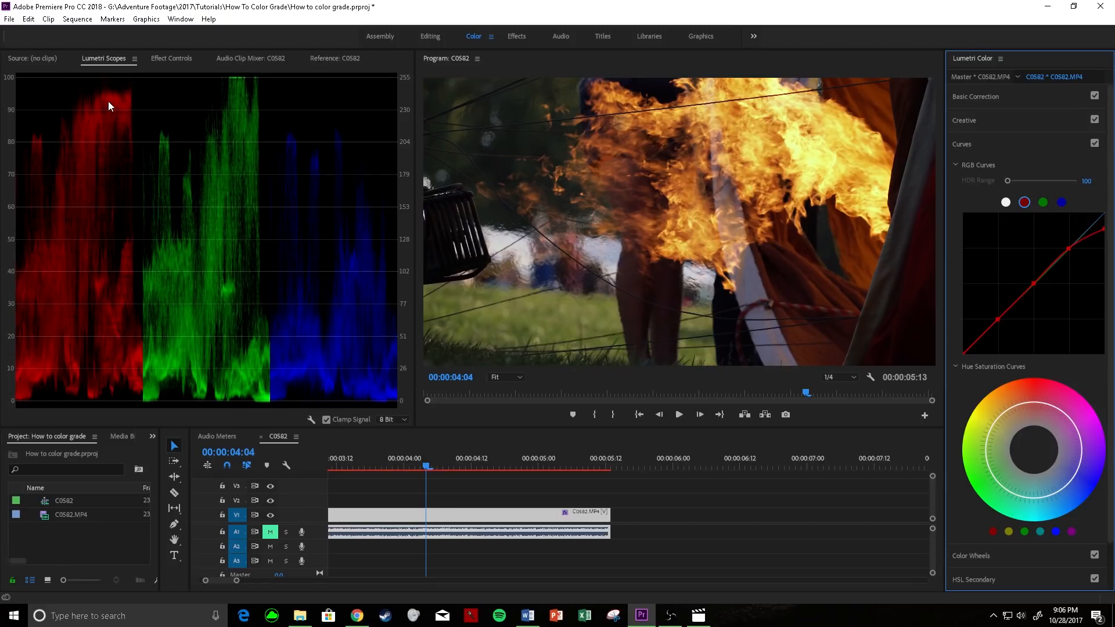
{"action": "mouse_move", "coordinate": [114, 85]}
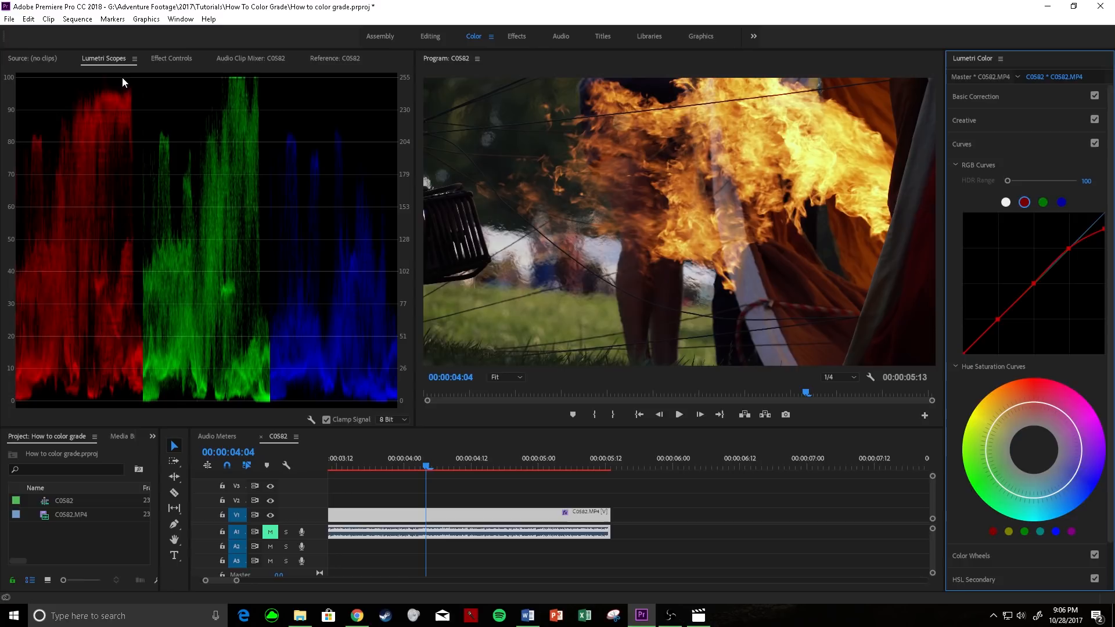
{"action": "mouse_move", "coordinate": [105, 98]}
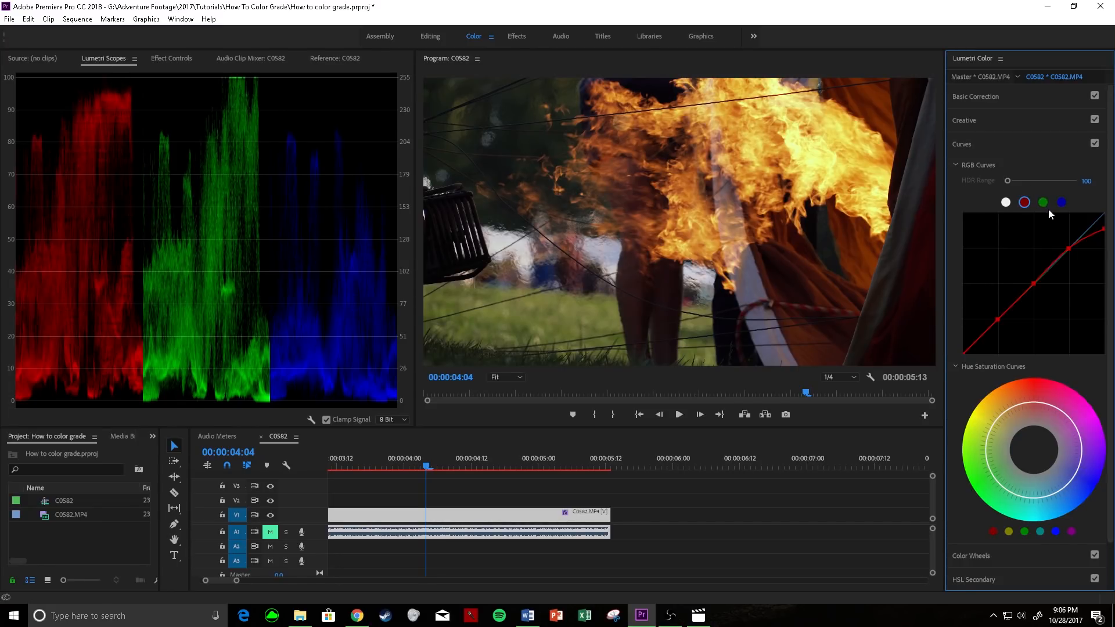
{"action": "left_click", "coordinate": [1043, 202]}
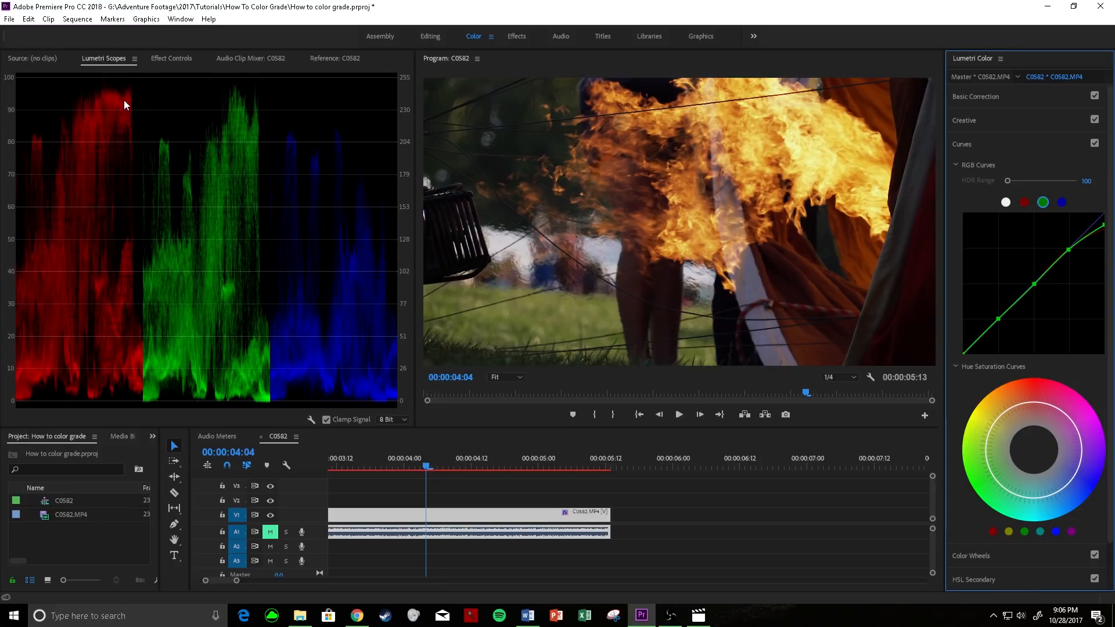
{"action": "mouse_move", "coordinate": [268, 121]}
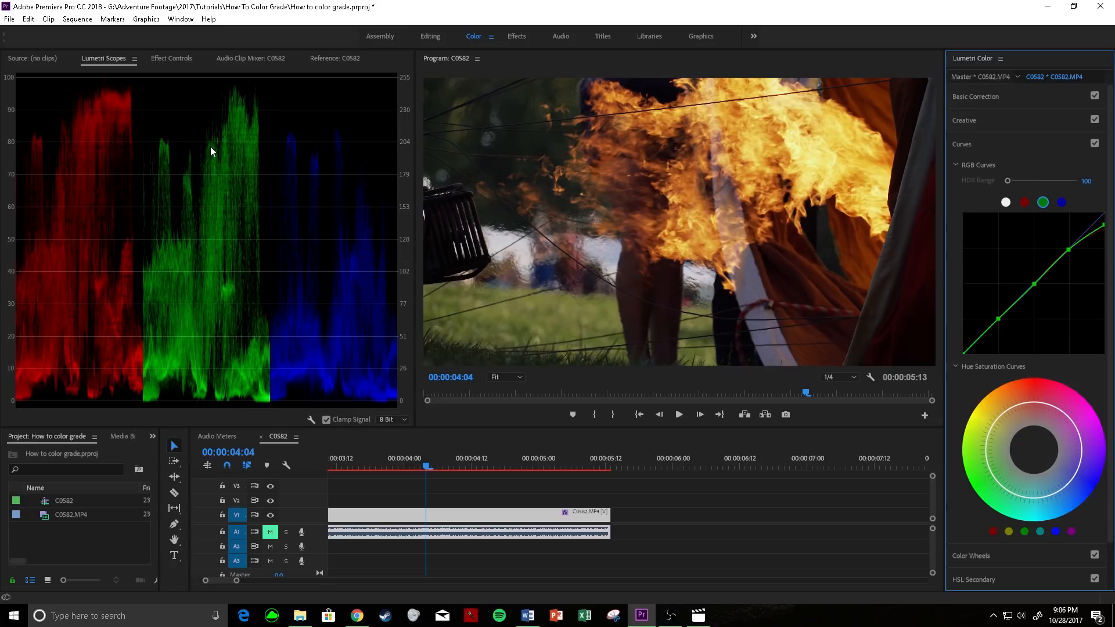
{"action": "mouse_move", "coordinate": [34, 154]}
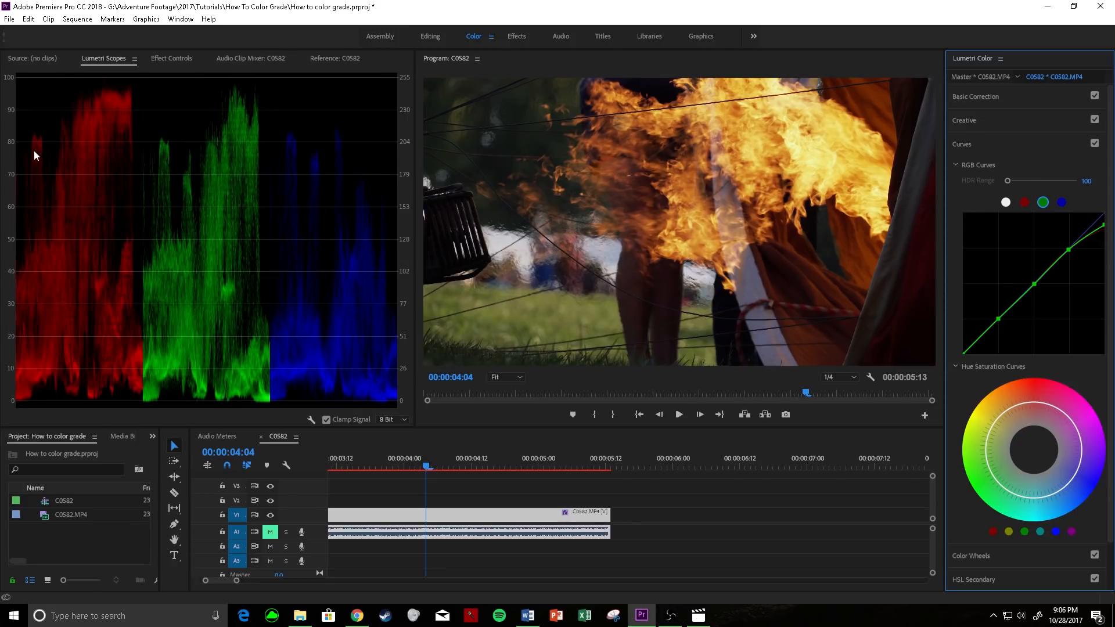
{"action": "mouse_move", "coordinate": [197, 179]}
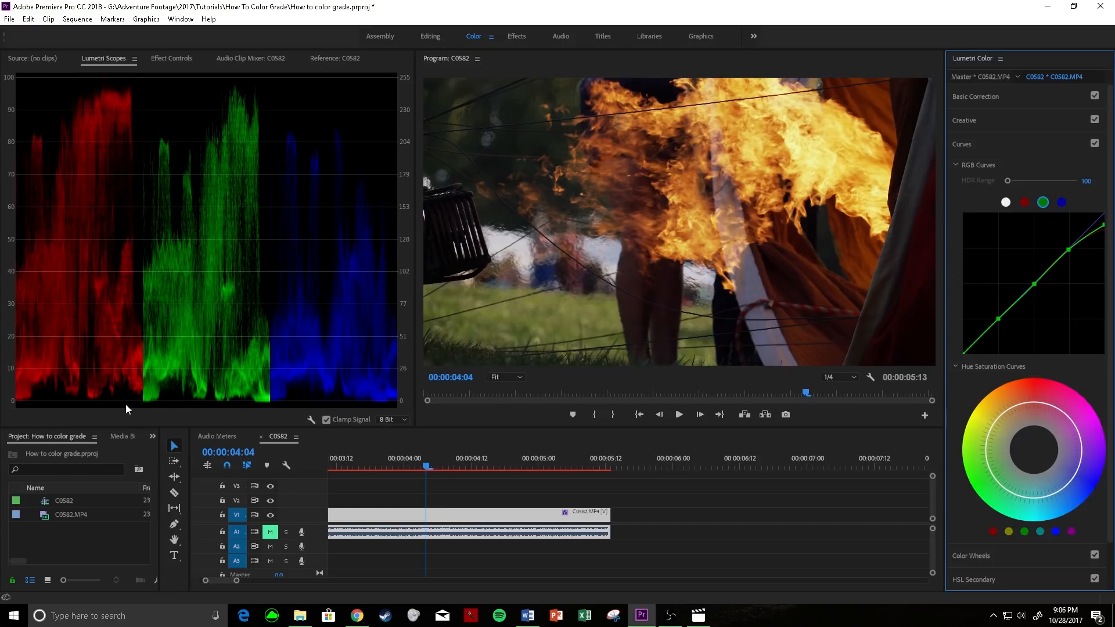
{"action": "mouse_move", "coordinate": [252, 404]}
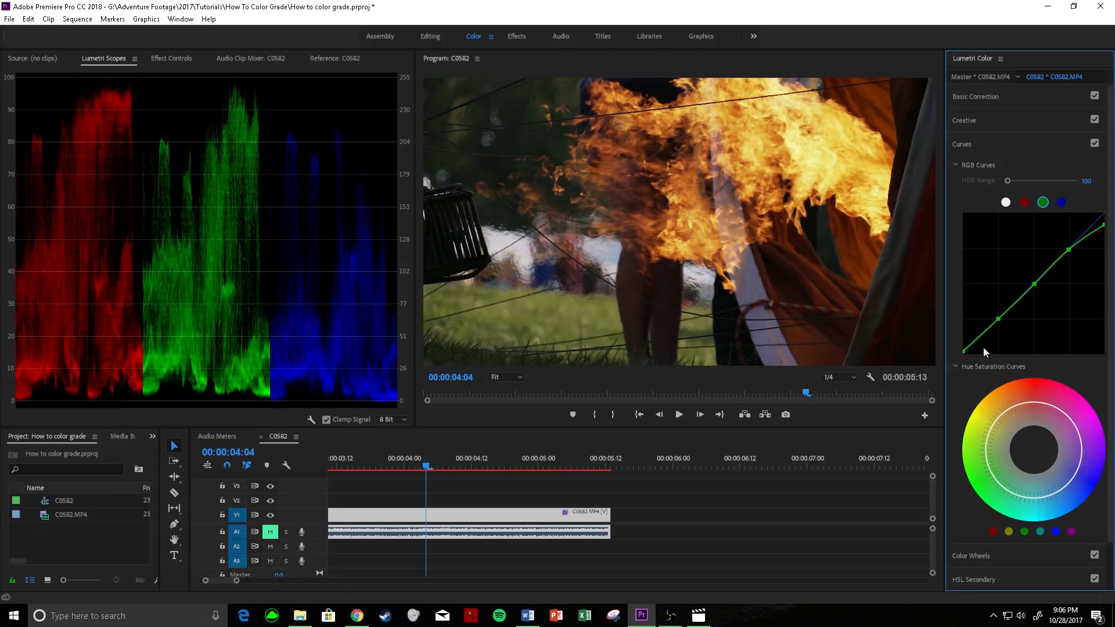
{"action": "mouse_move", "coordinate": [986, 340]}
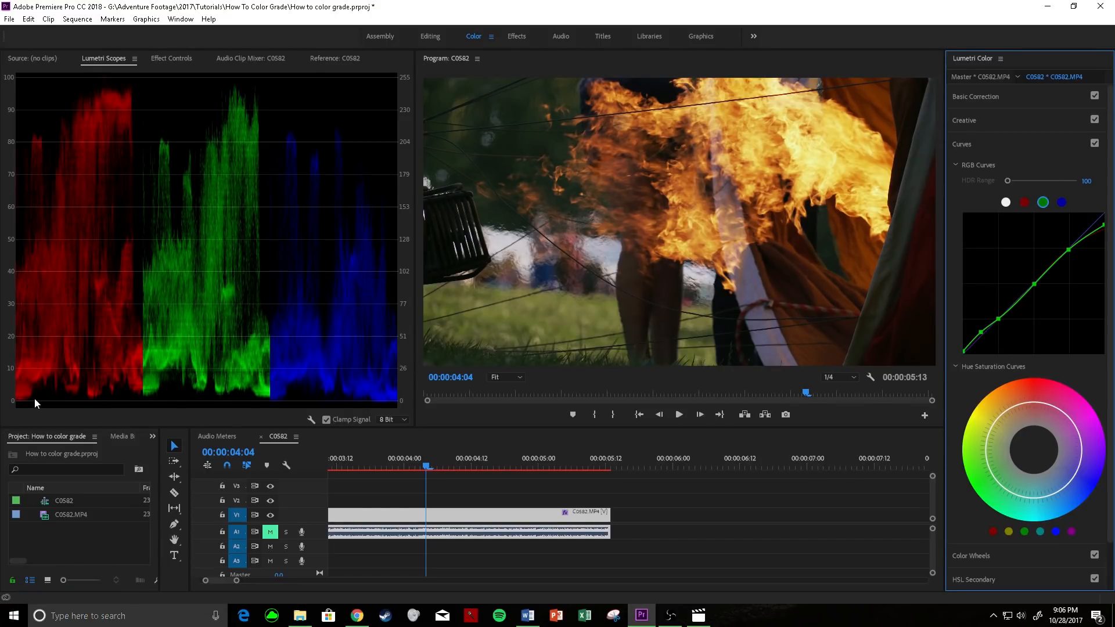
{"action": "mouse_move", "coordinate": [249, 376]}
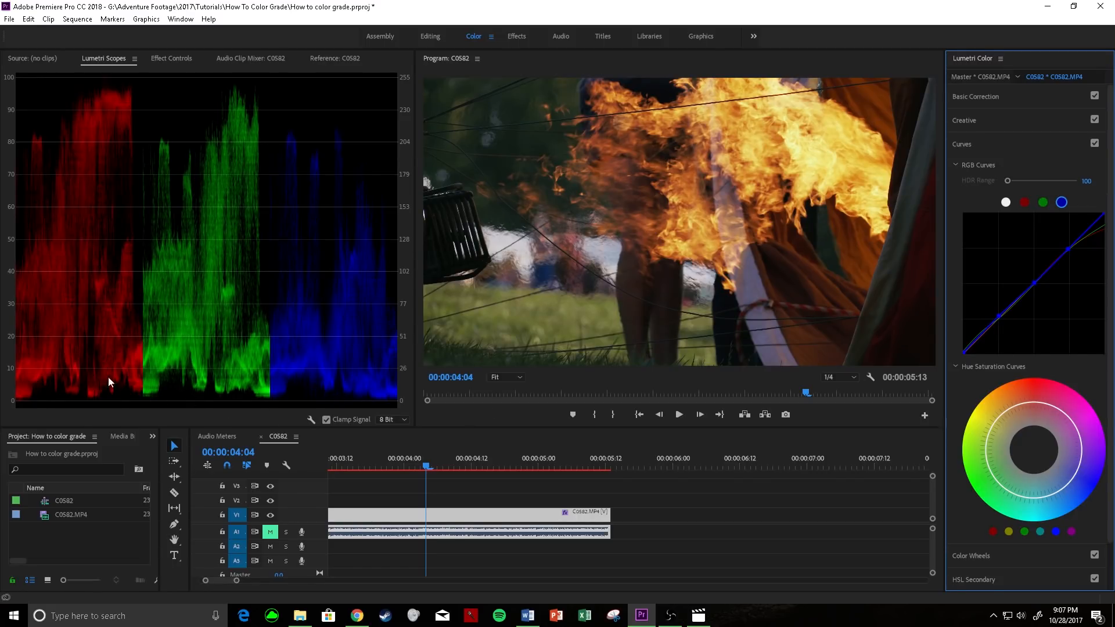
{"action": "mouse_move", "coordinate": [287, 119]}
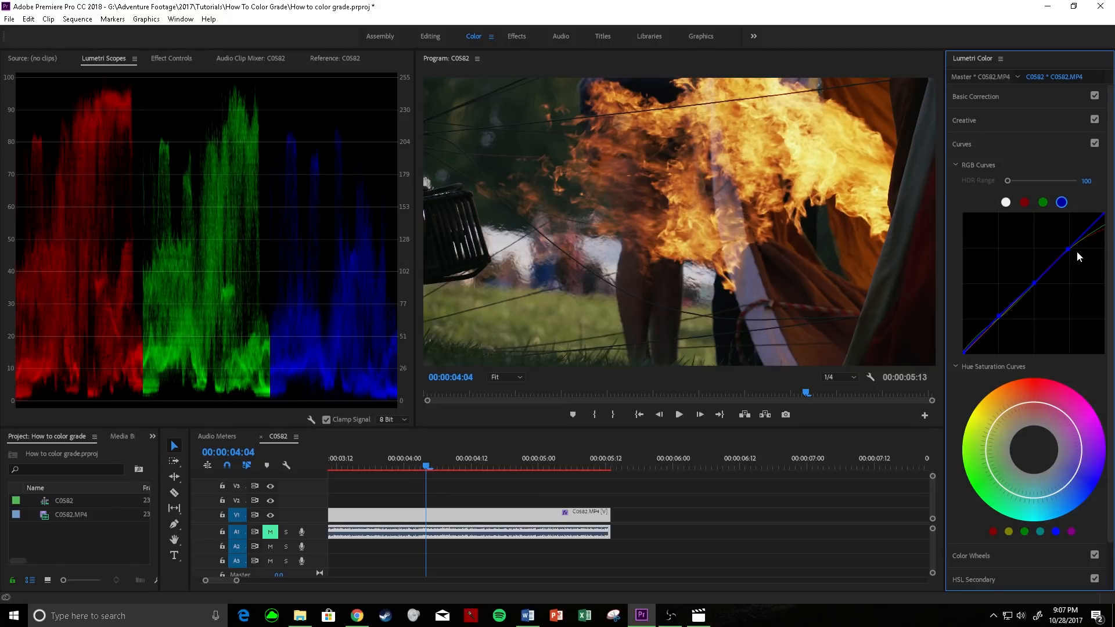
{"action": "mouse_move", "coordinate": [329, 172]}
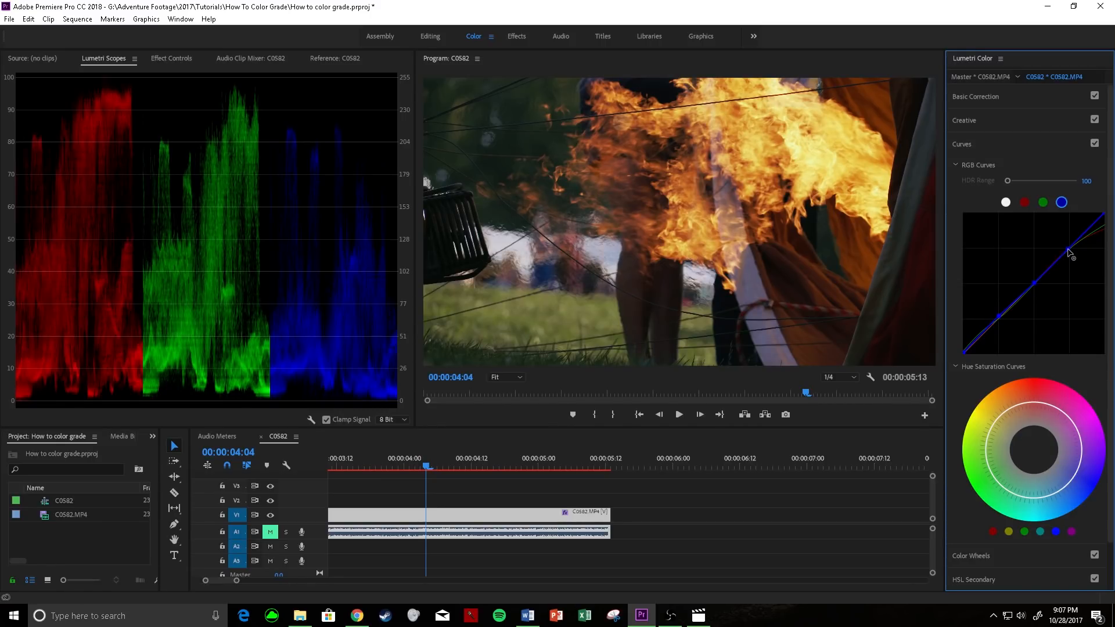
Adjust the blue curve's highlights, midtones and shadows to line up with red and green.
{"action": "left_click_drag", "start_coordinate": [1066, 252], "coordinate": [1101, 217]}
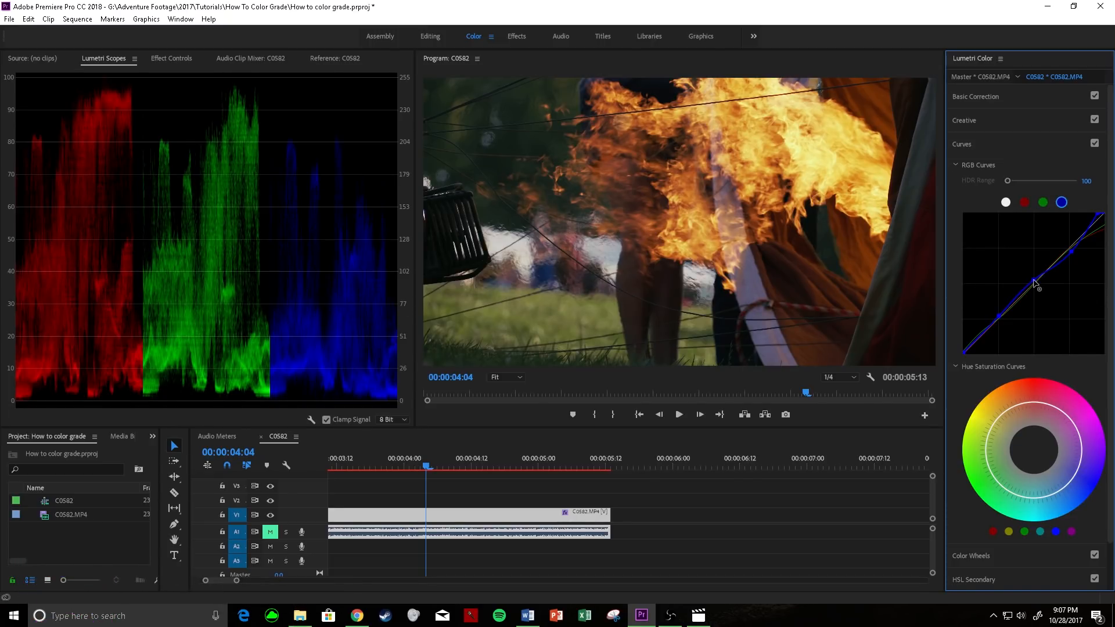
{"action": "left_click_drag", "start_coordinate": [1035, 283], "coordinate": [1035, 281]}
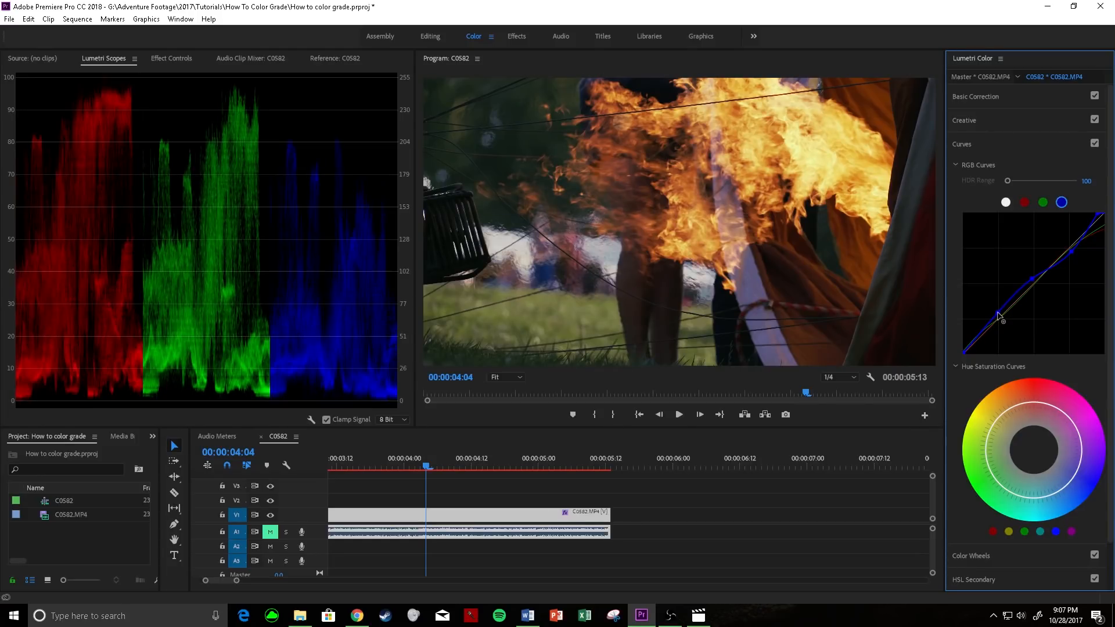
{"action": "left_click_drag", "start_coordinate": [998, 320], "coordinate": [997, 316]}
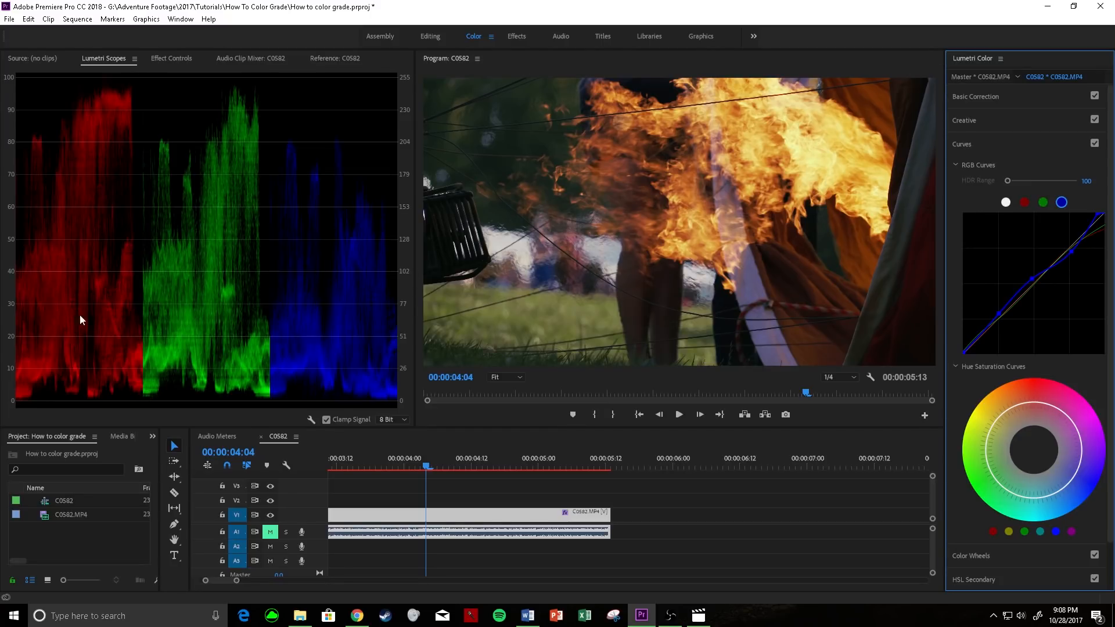
{"action": "mouse_move", "coordinate": [368, 266]}
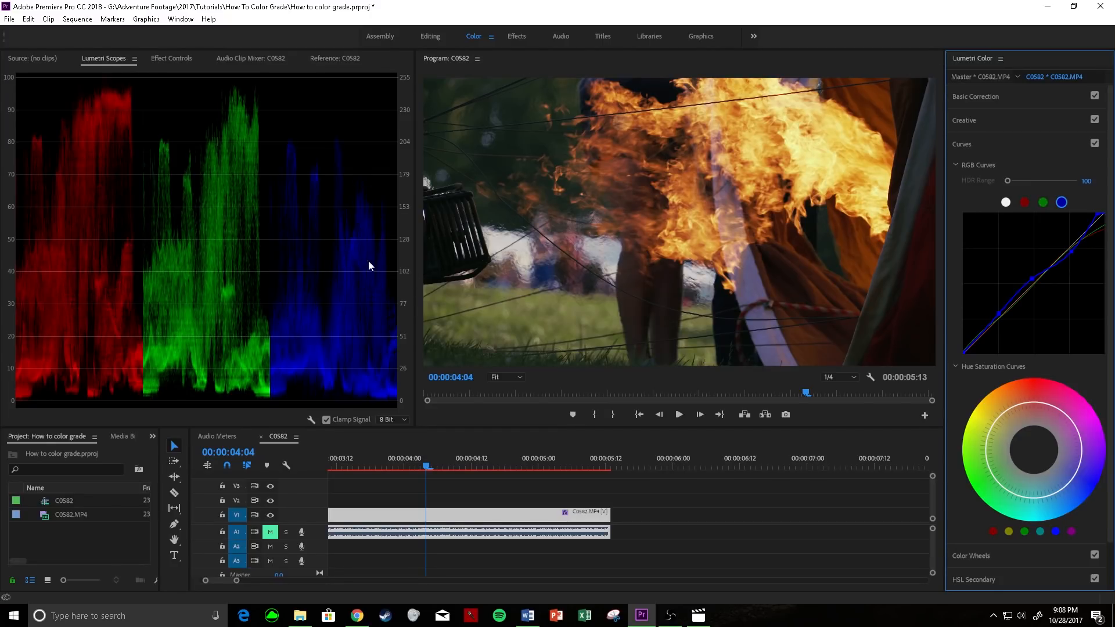
{"action": "mouse_move", "coordinate": [127, 107]}
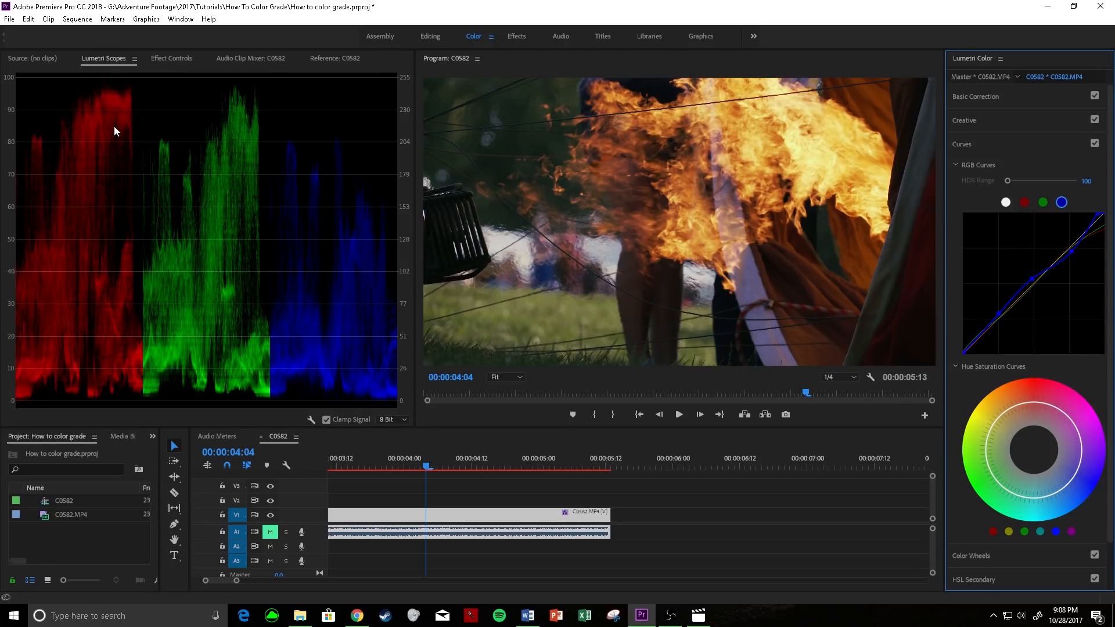
{"action": "mouse_move", "coordinate": [75, 309]}
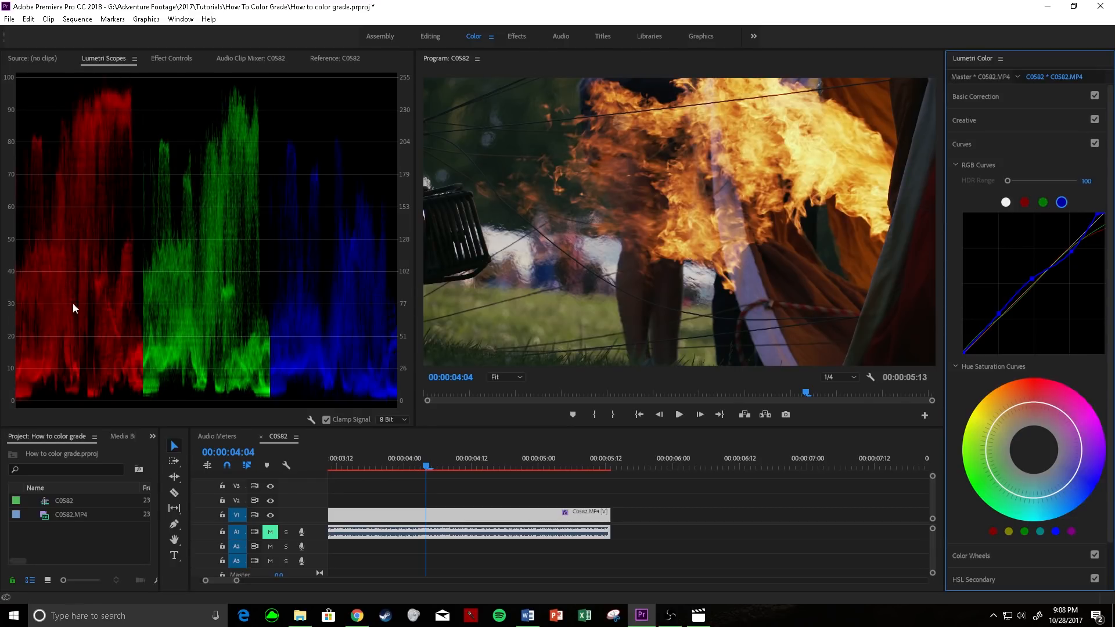
{"action": "mouse_move", "coordinate": [127, 406]}
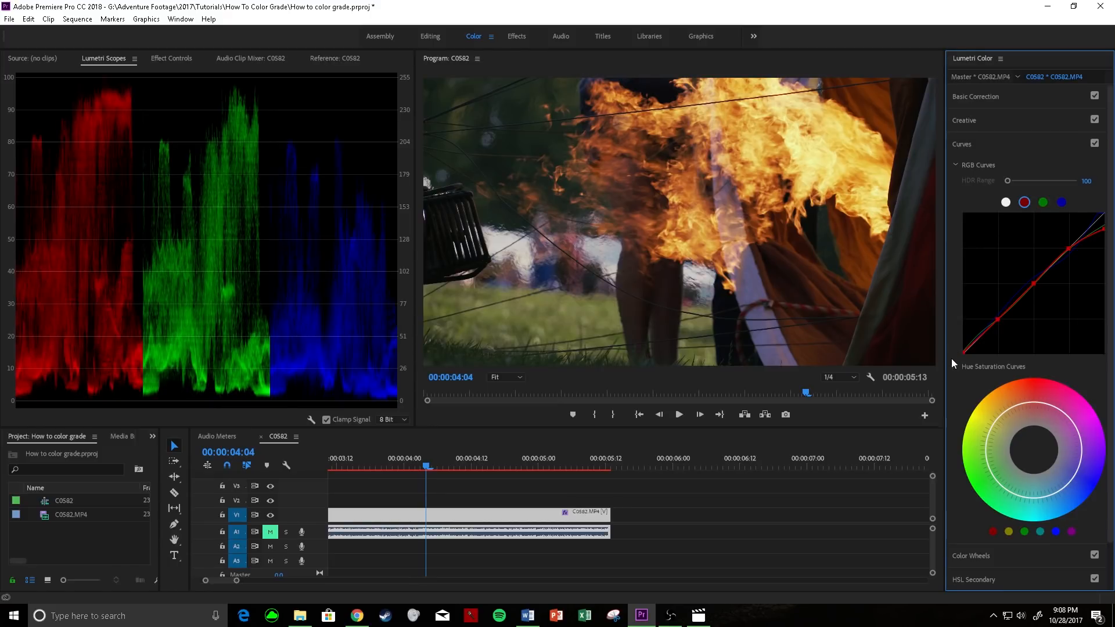
{"action": "mouse_move", "coordinate": [76, 388]}
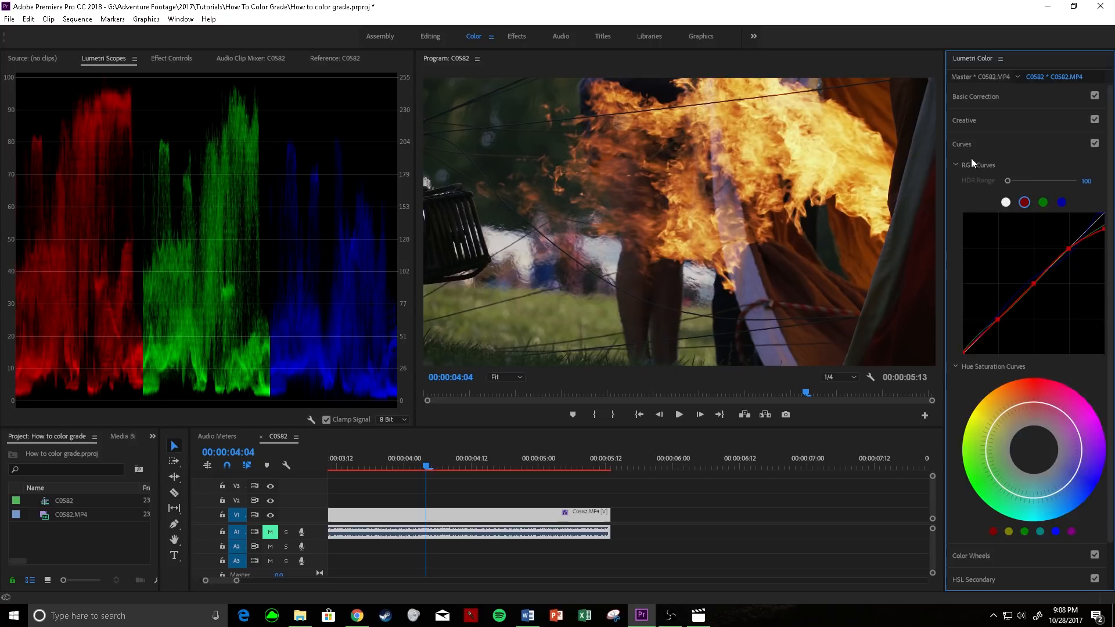
Collapse the Curves section of the Lumetri Color panel.
{"action": "left_click", "coordinate": [961, 144]}
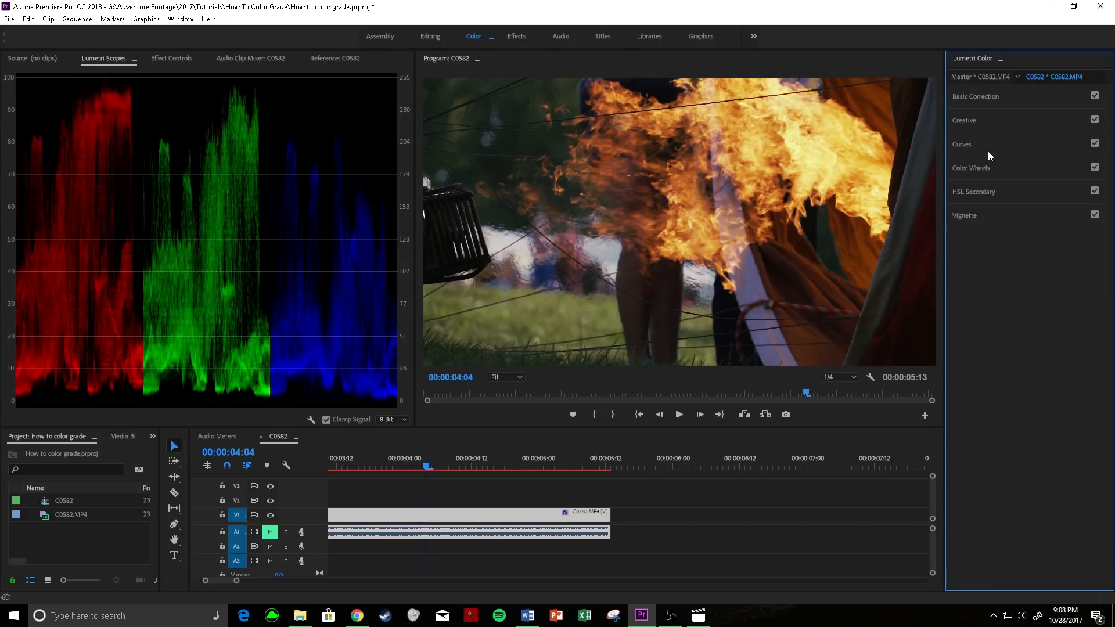
{"action": "mouse_move", "coordinate": [259, 241]}
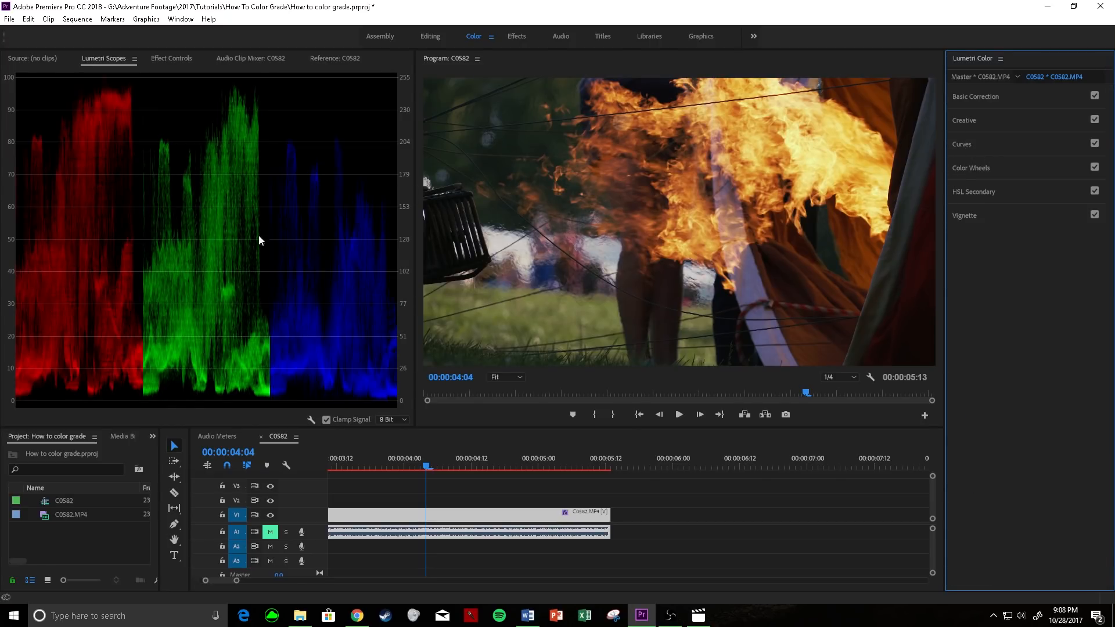
{"action": "mouse_move", "coordinate": [139, 235]}
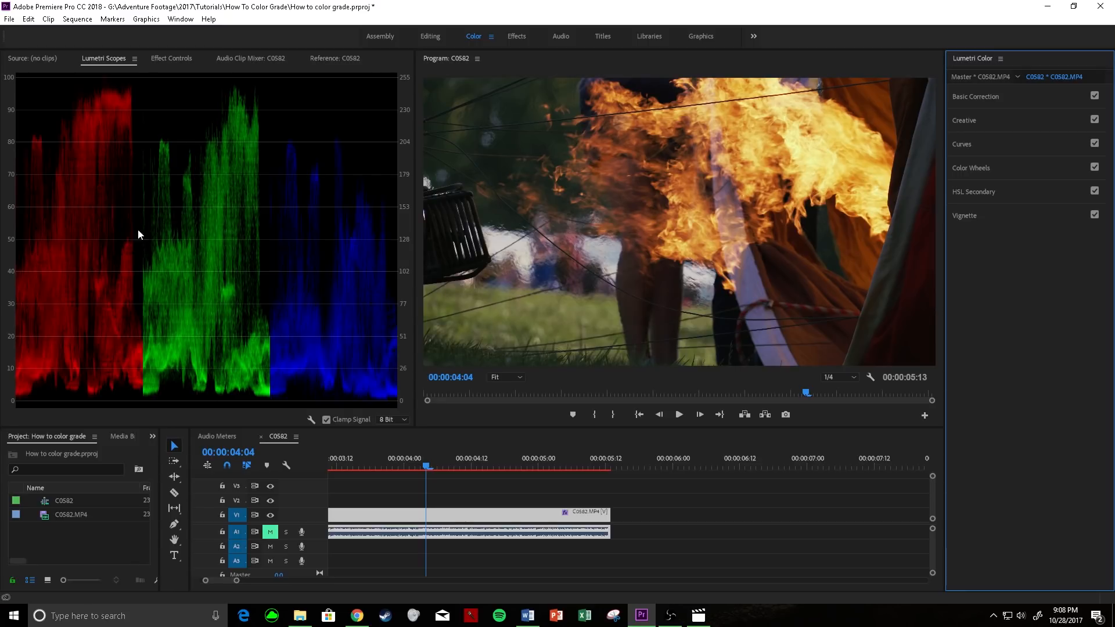
{"action": "mouse_move", "coordinate": [277, 173]}
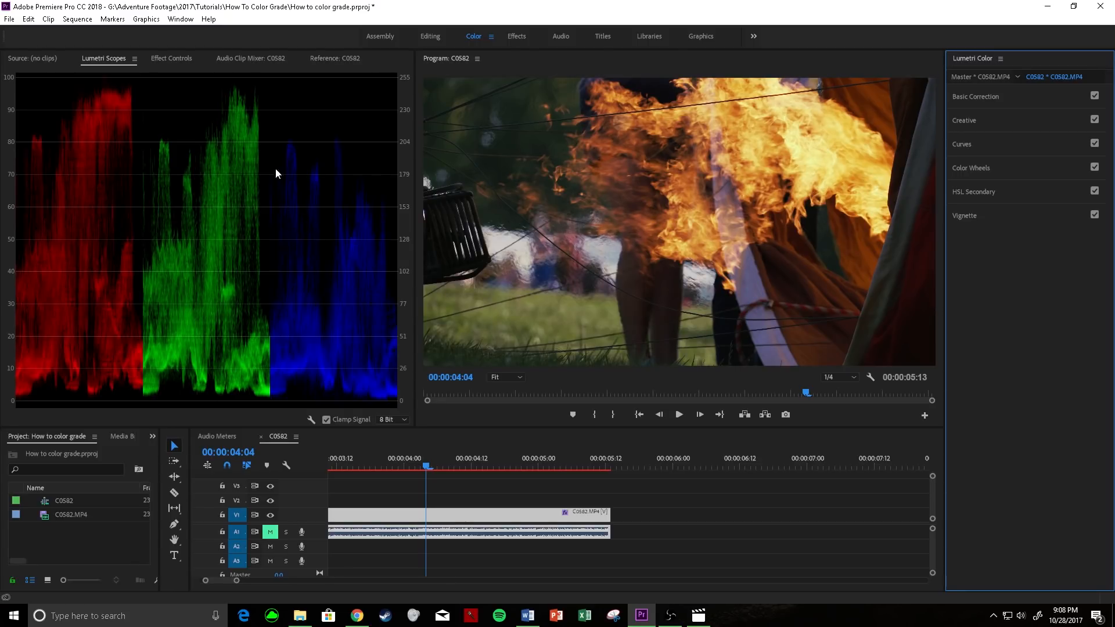
{"action": "mouse_move", "coordinate": [410, 256]}
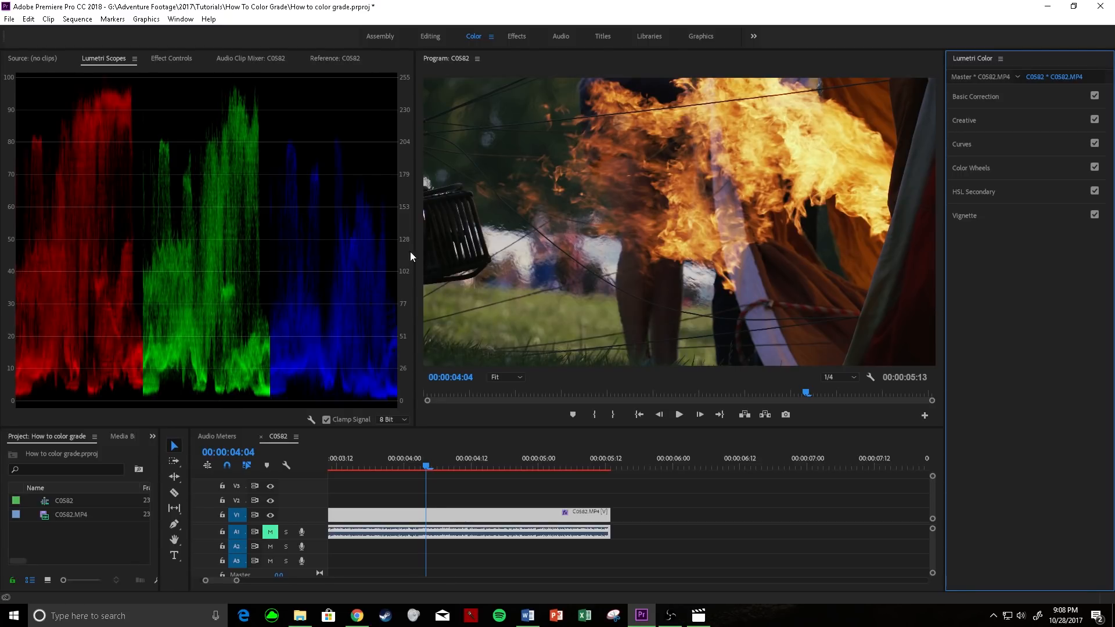
Expand Basic Correction and raise Contrast to 20 and Highlights to about 23.5.
{"action": "left_click", "coordinate": [974, 96]}
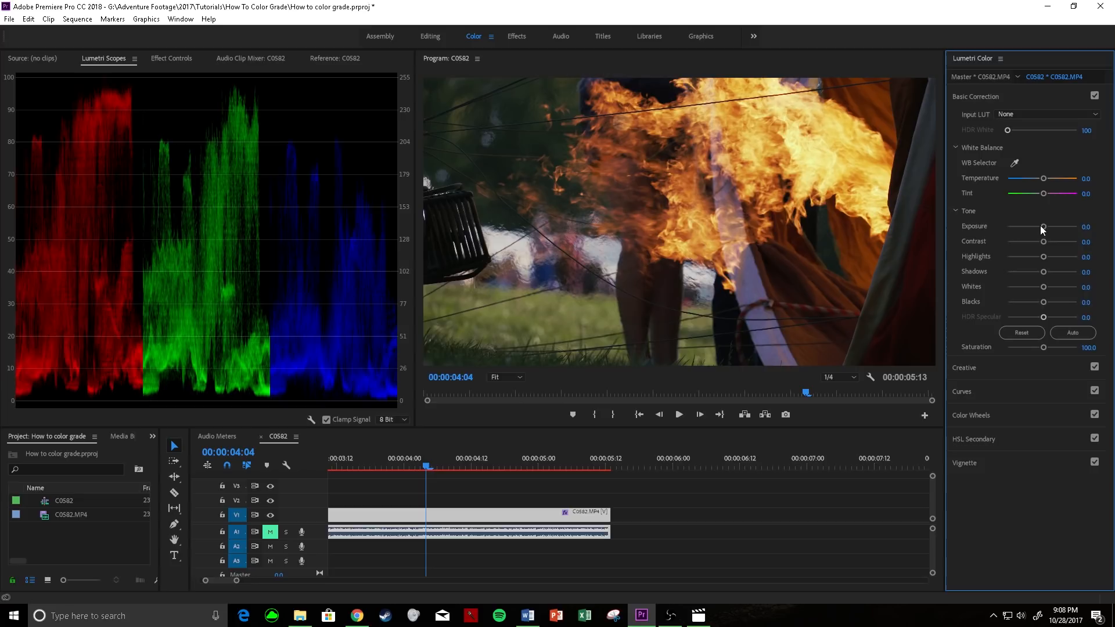
{"action": "mouse_move", "coordinate": [757, 262]}
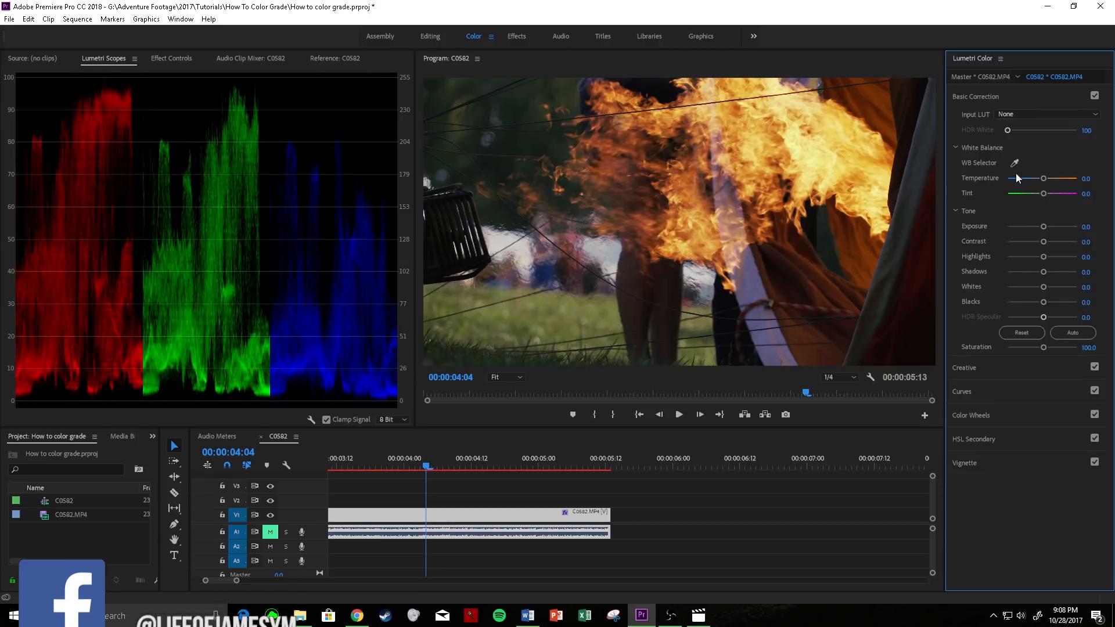
{"action": "left_click_drag", "start_coordinate": [1043, 241], "coordinate": [1045, 241]}
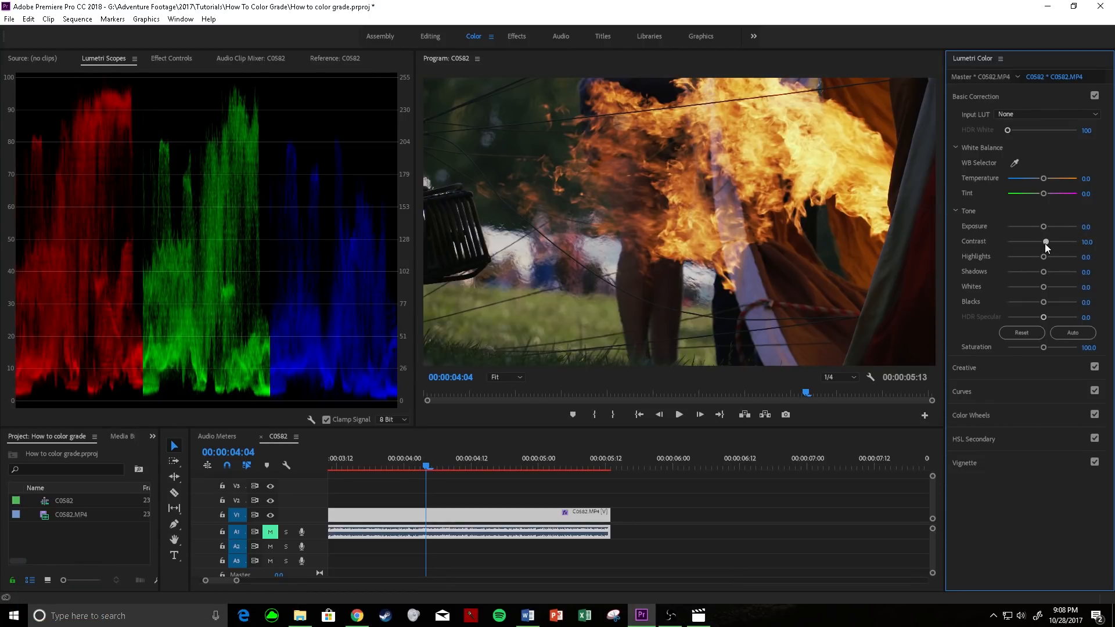
{"action": "left_click_drag", "start_coordinate": [1044, 241], "coordinate": [1048, 241]}
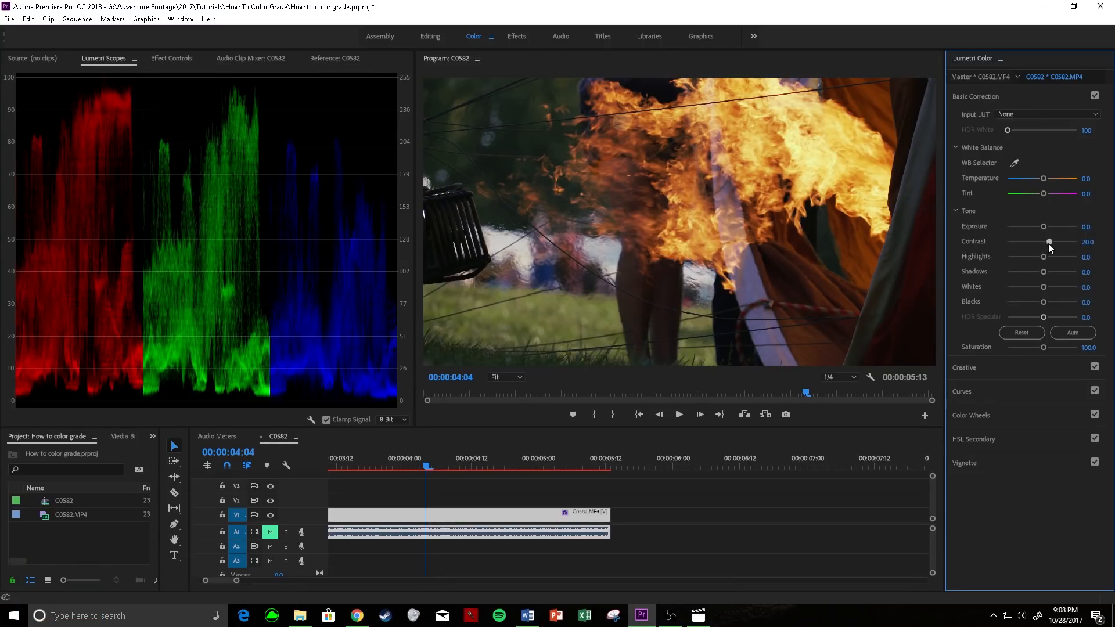
{"action": "left_click_drag", "start_coordinate": [1043, 257], "coordinate": [1045, 257]}
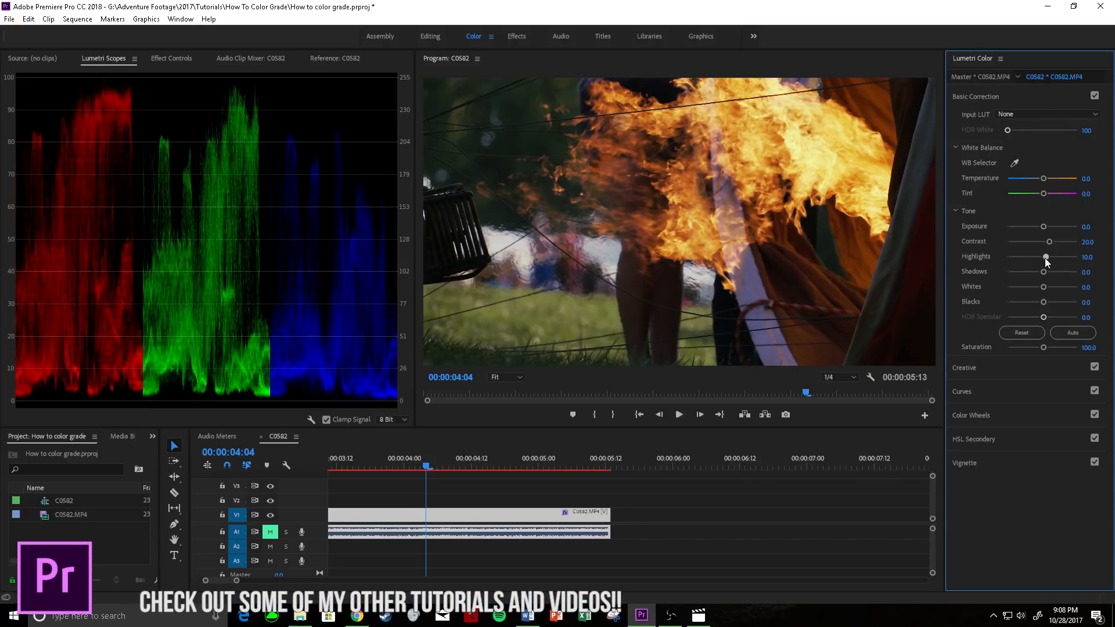
{"action": "left_click_drag", "start_coordinate": [1044, 257], "coordinate": [1050, 257]}
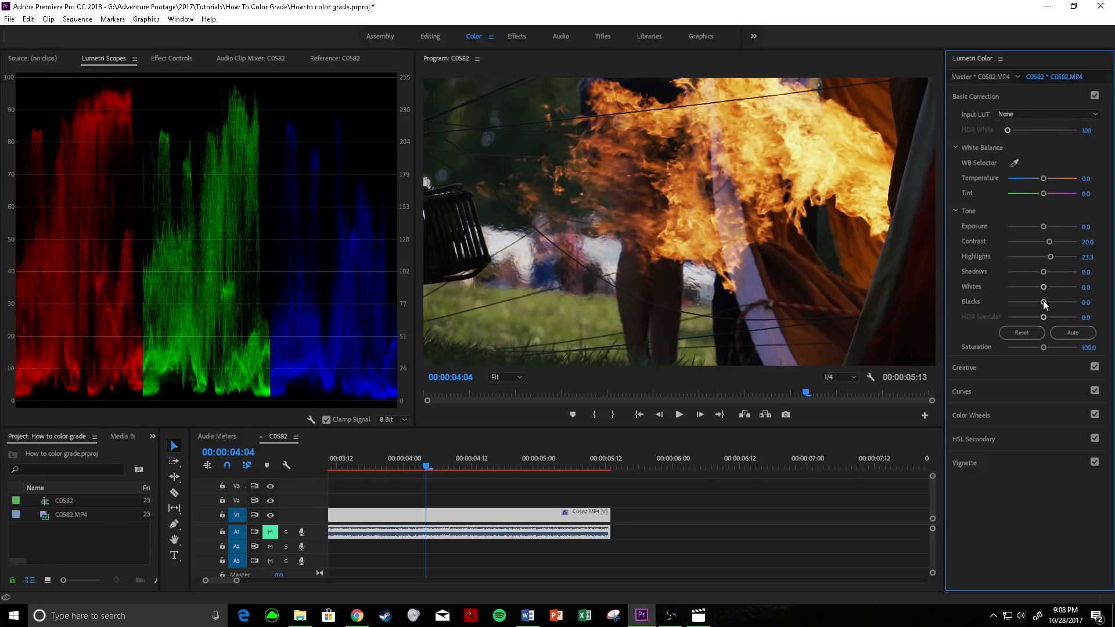
Test Blacks at about 31.7 and -36.7 against the parade, then return it near 0.
{"action": "left_click_drag", "start_coordinate": [1044, 302], "coordinate": [1054, 302]}
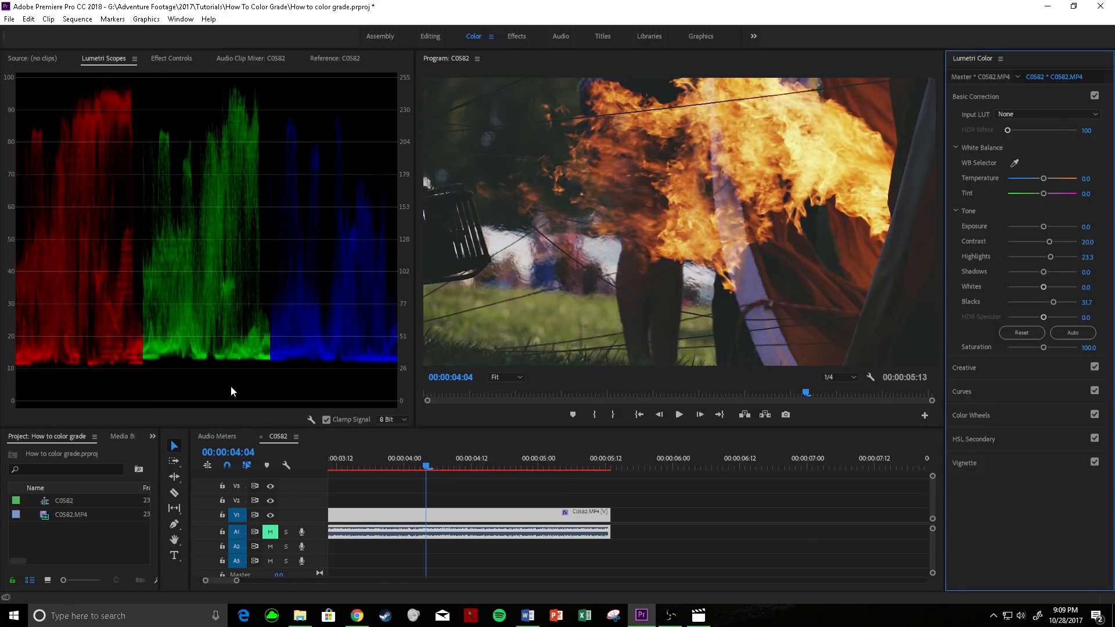
{"action": "mouse_move", "coordinate": [622, 234]}
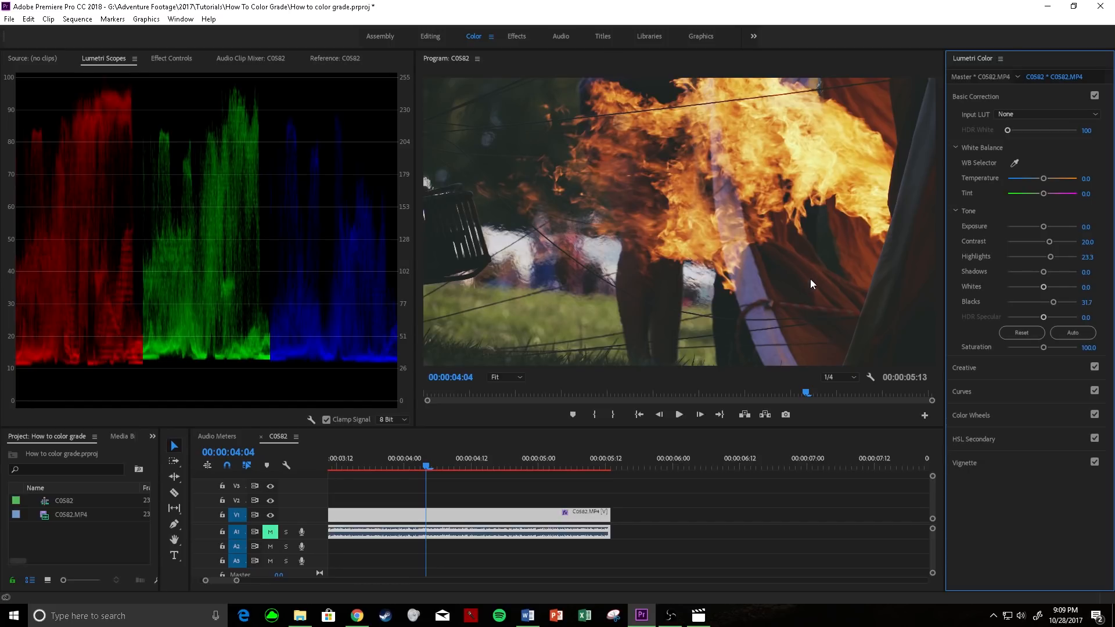
{"action": "mouse_move", "coordinate": [382, 364]}
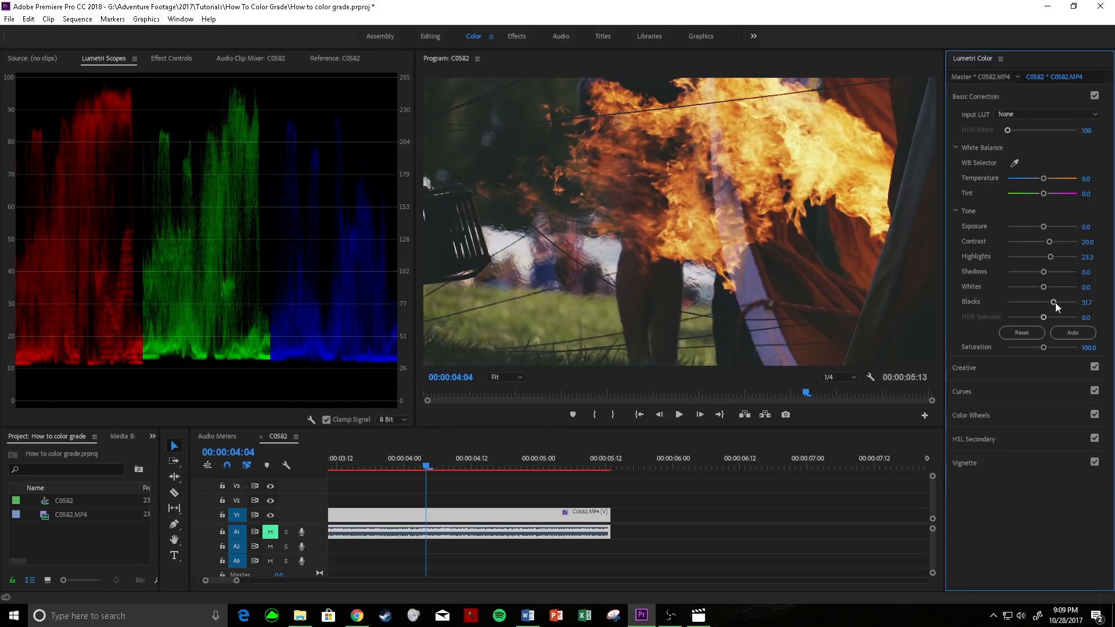
{"action": "left_click_drag", "start_coordinate": [1053, 300], "coordinate": [1041, 300]}
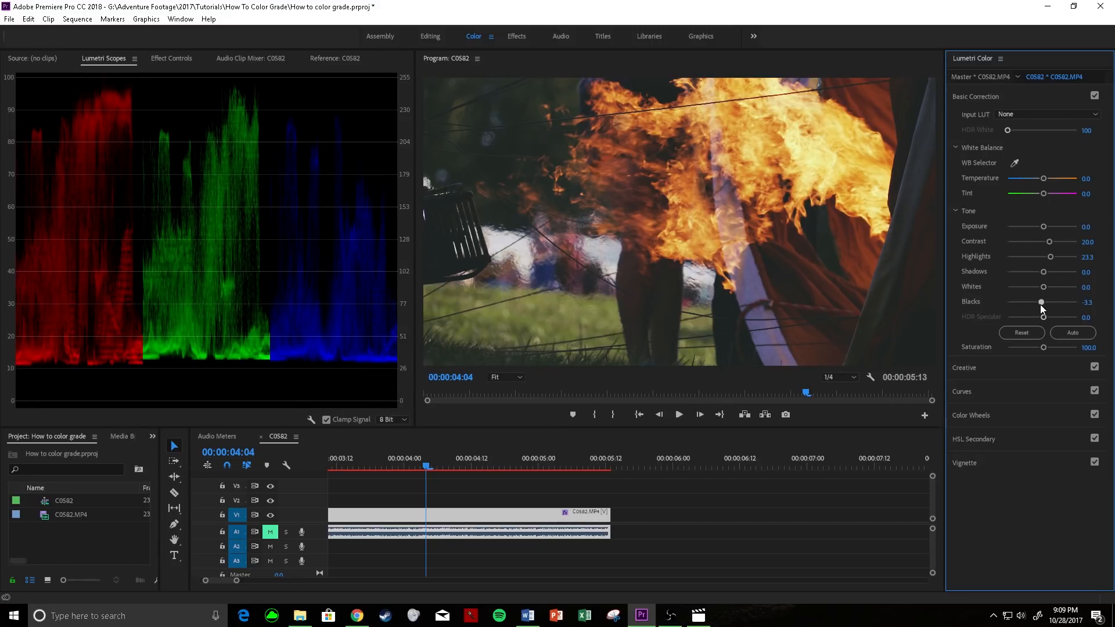
{"action": "left_click_drag", "start_coordinate": [1040, 302], "coordinate": [1032, 302]}
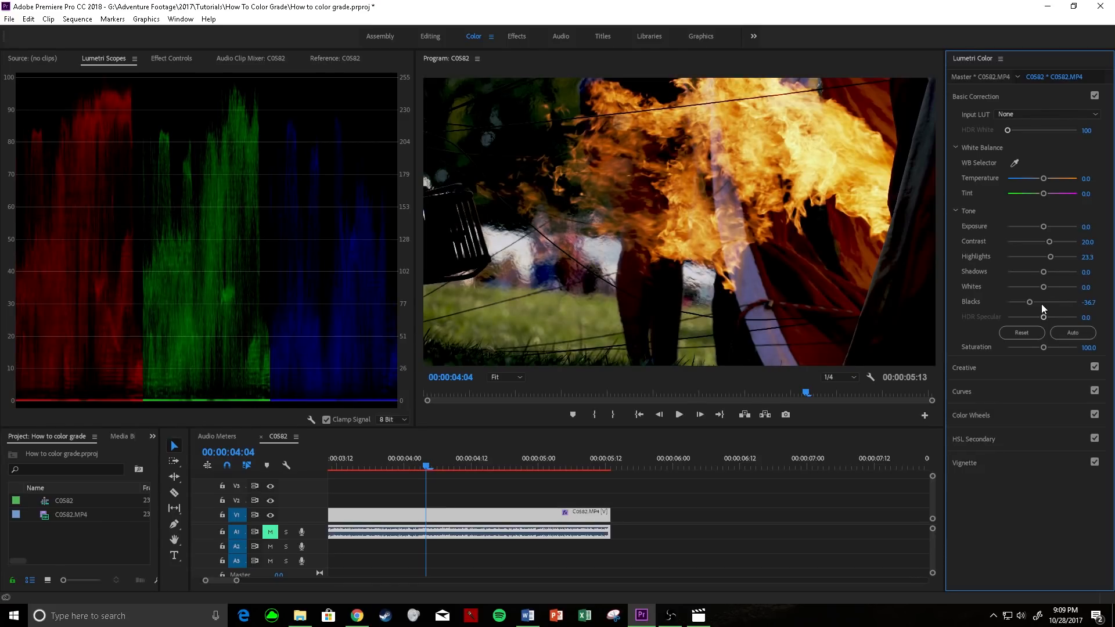
{"action": "left_click_drag", "start_coordinate": [1027, 302], "coordinate": [1046, 302]}
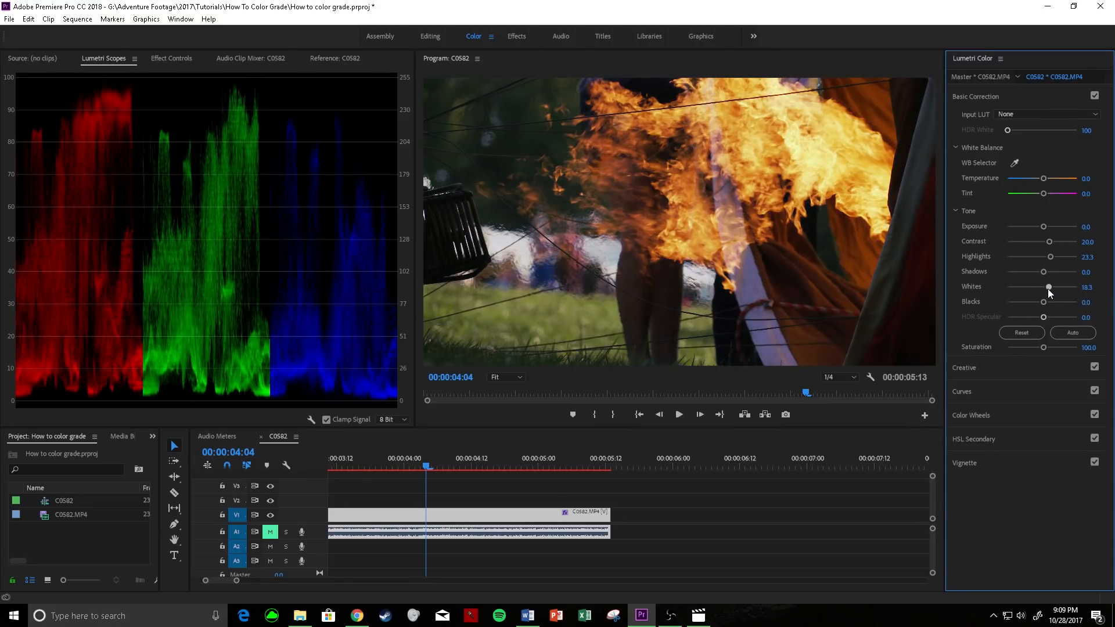
Set Shadows to -3.3 and Blacks to 6.7, keeping Whites at 16.3.
{"action": "left_click_drag", "start_coordinate": [1043, 271], "coordinate": [1040, 270]}
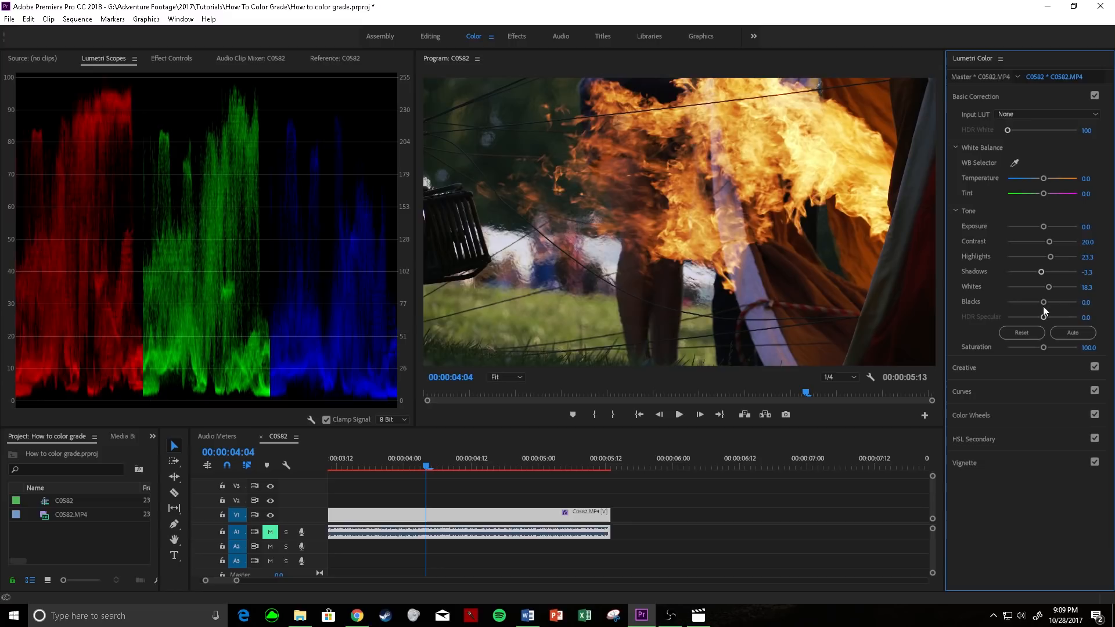
{"action": "left_click_drag", "start_coordinate": [1044, 302], "coordinate": [1045, 302]}
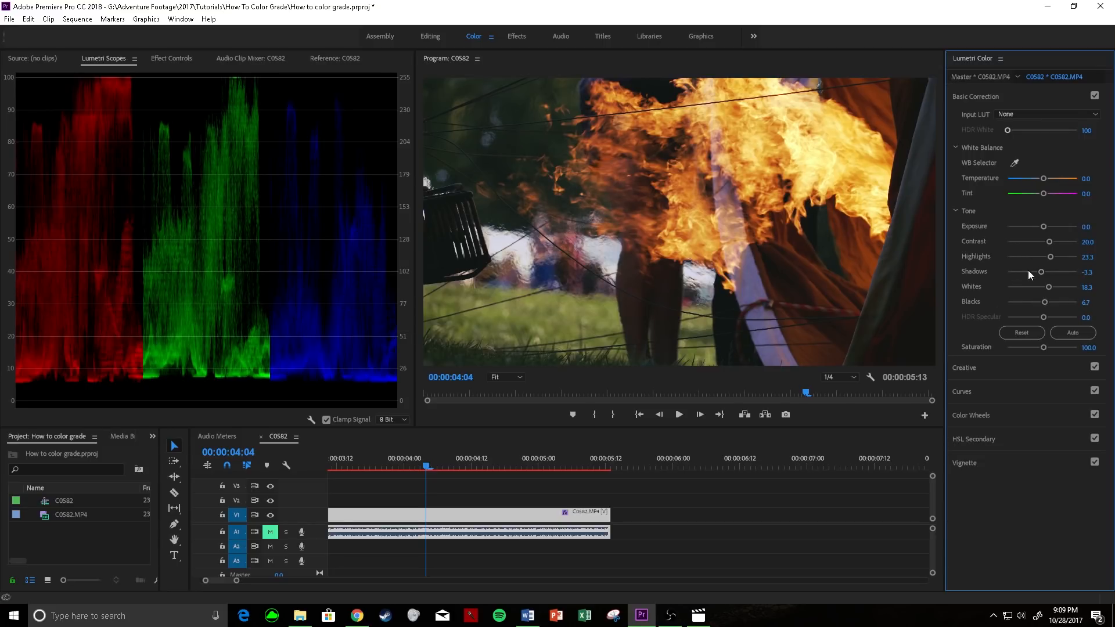
{"action": "mouse_move", "coordinate": [1043, 320]}
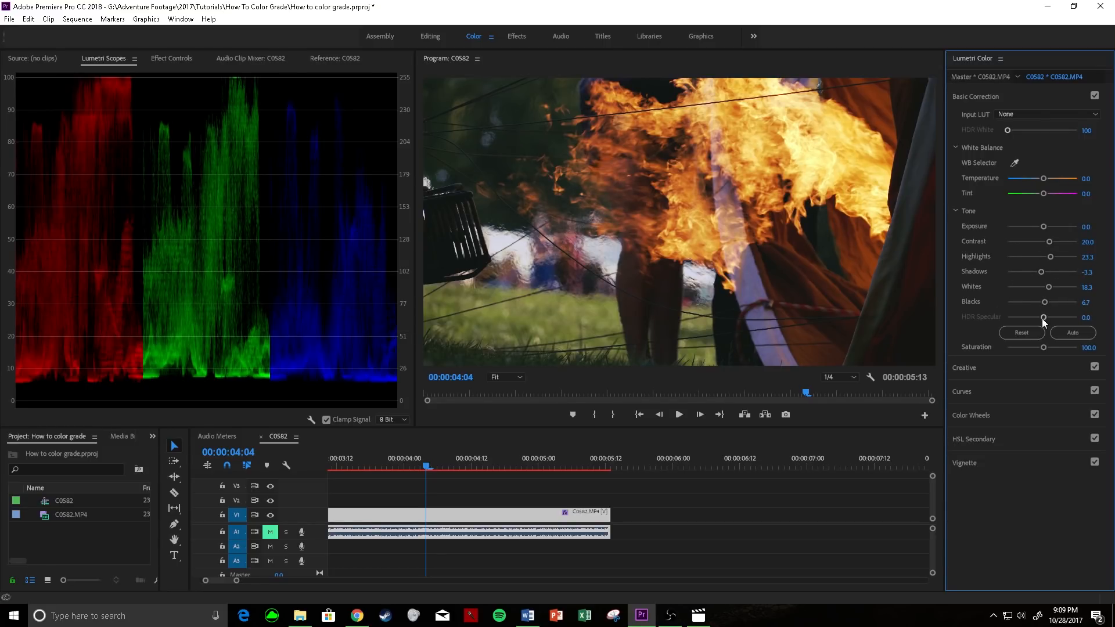